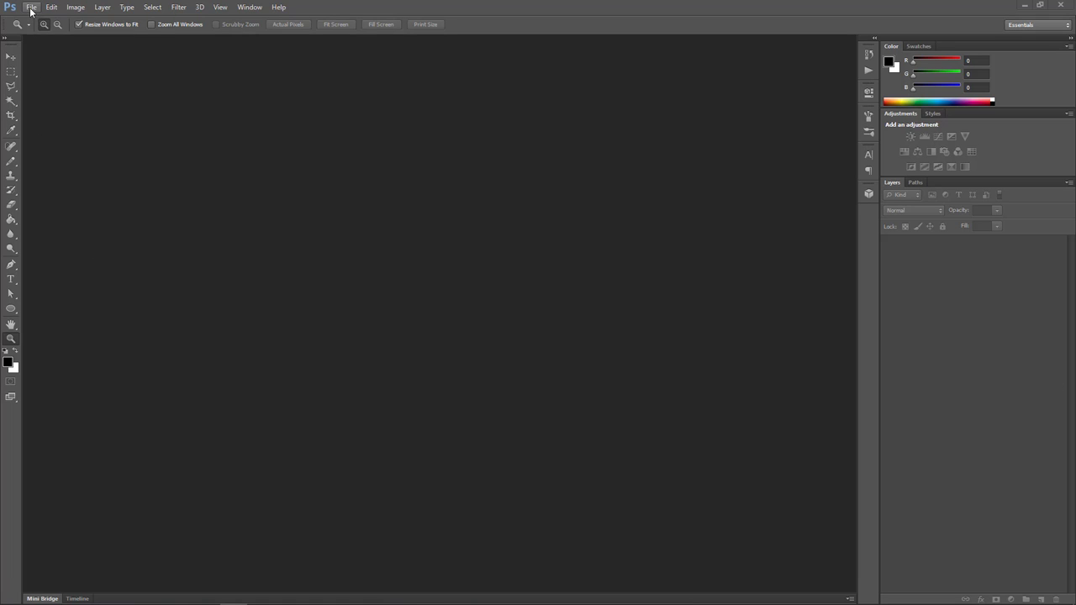
Start a new document from the Film & Video HDTV 1080p preset
click(30, 7)
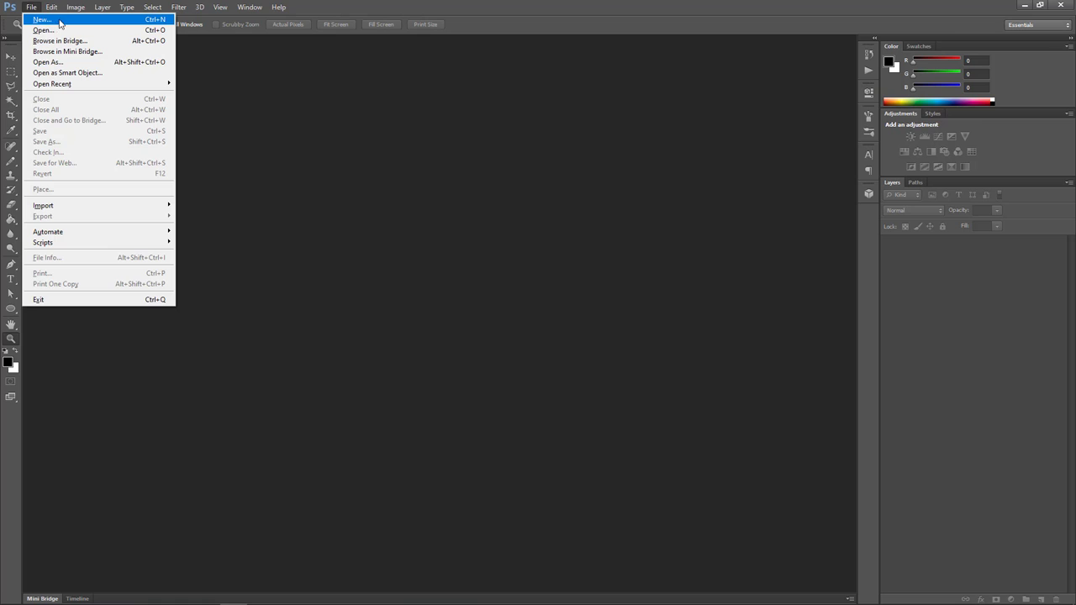
click(40, 20)
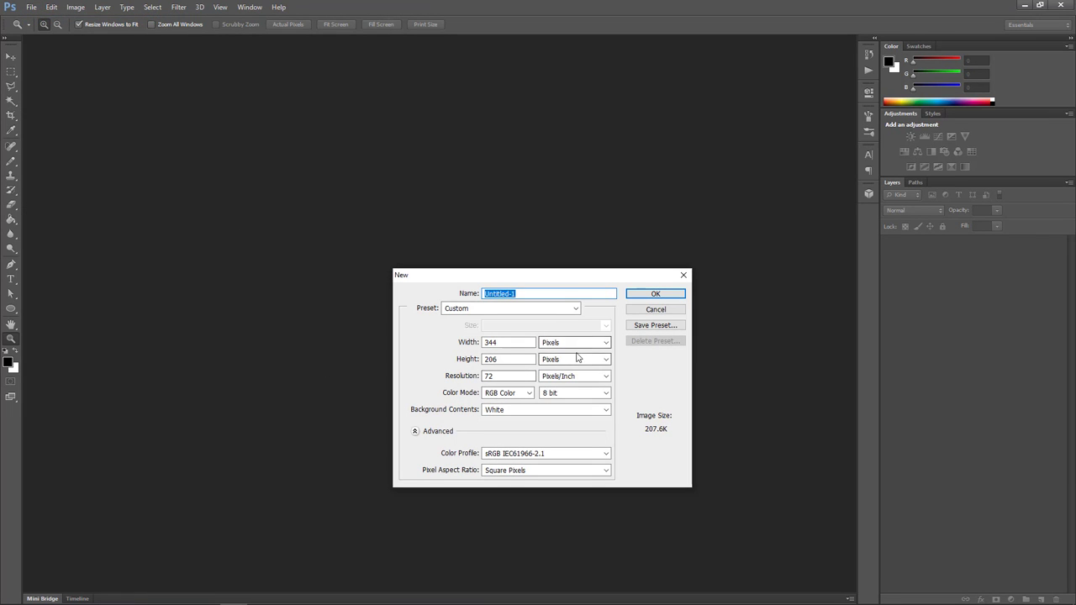
mouse_move(570, 337)
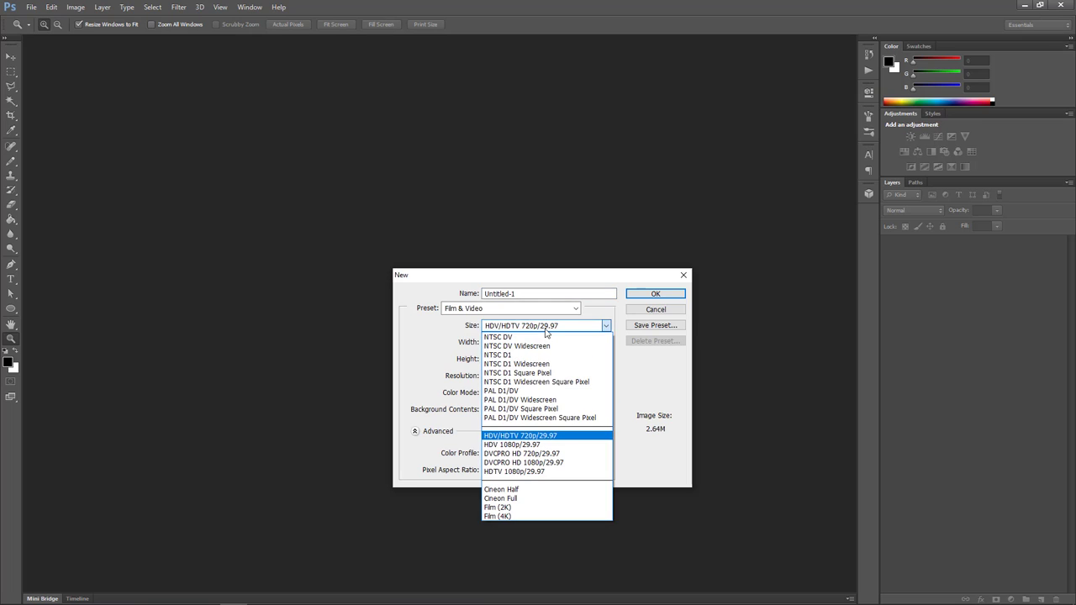
mouse_move(547, 471)
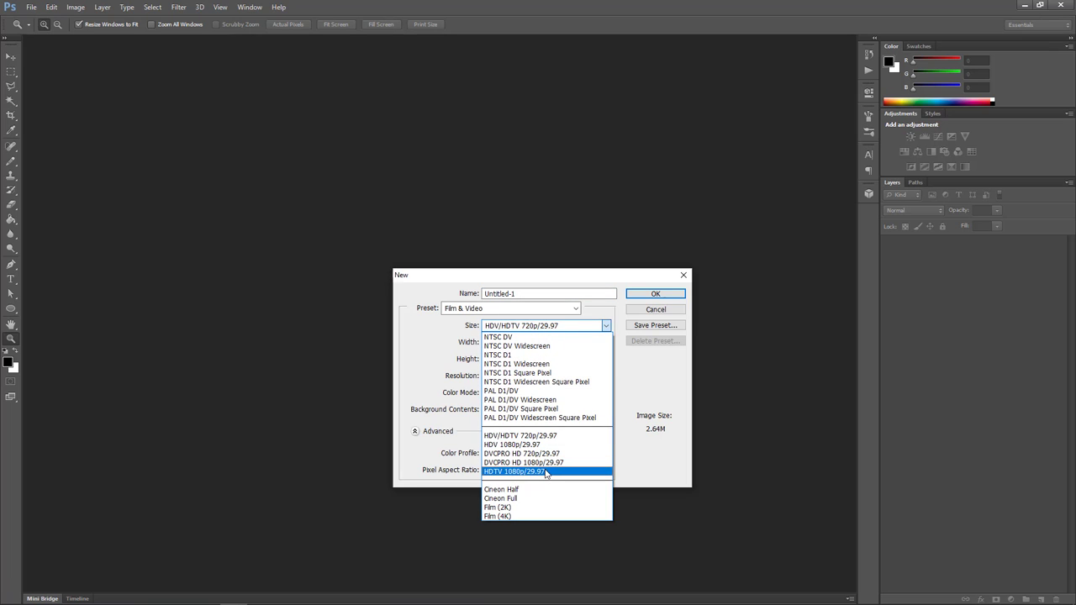
click(515, 471)
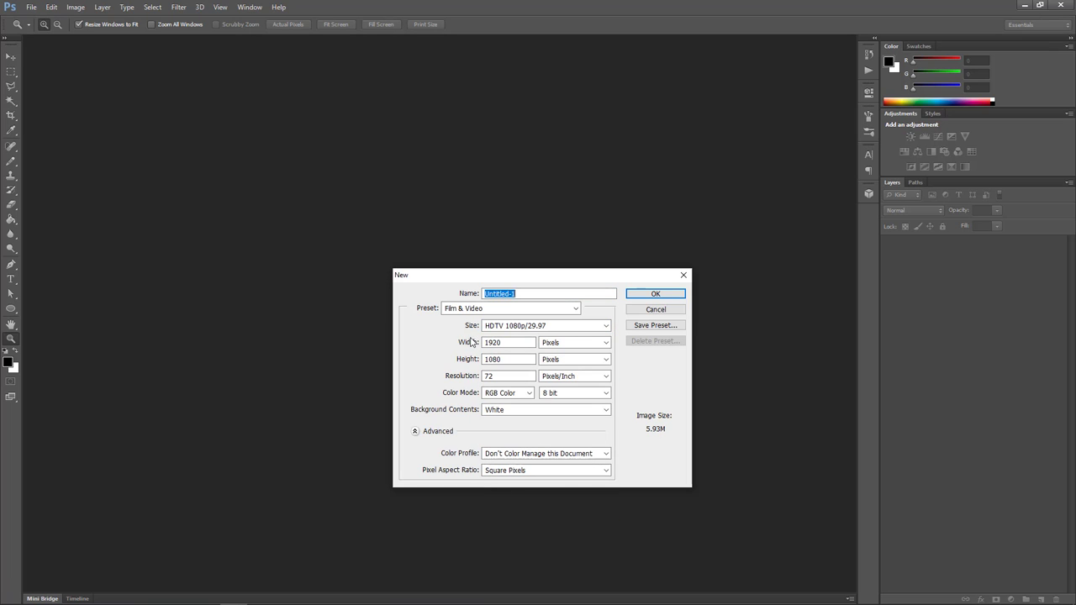
Set the document size to 4000 by 4000 pixels and create it
click(507, 343)
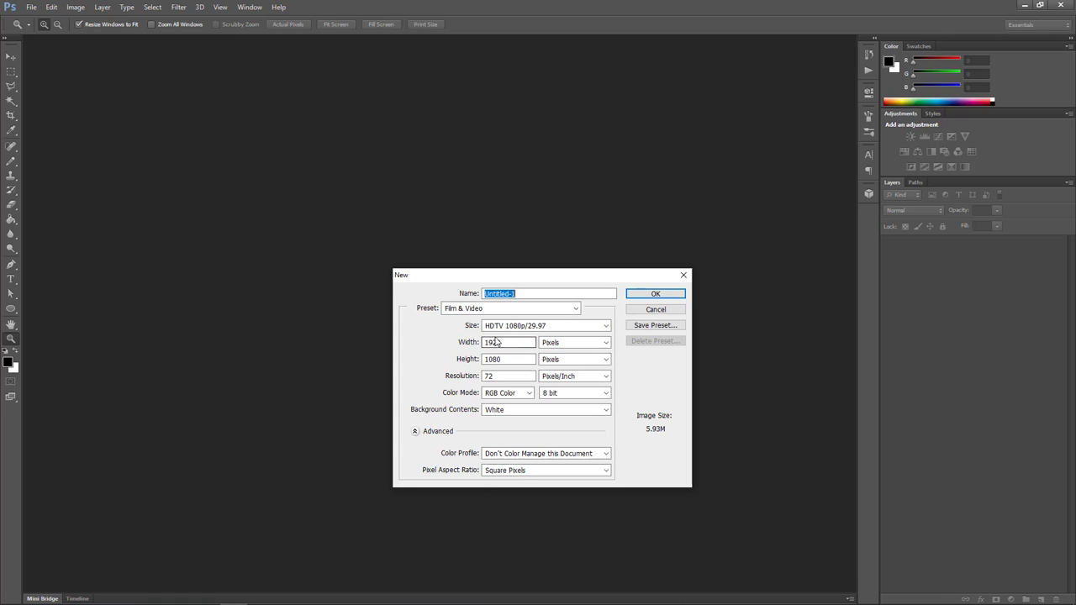
text(1920)
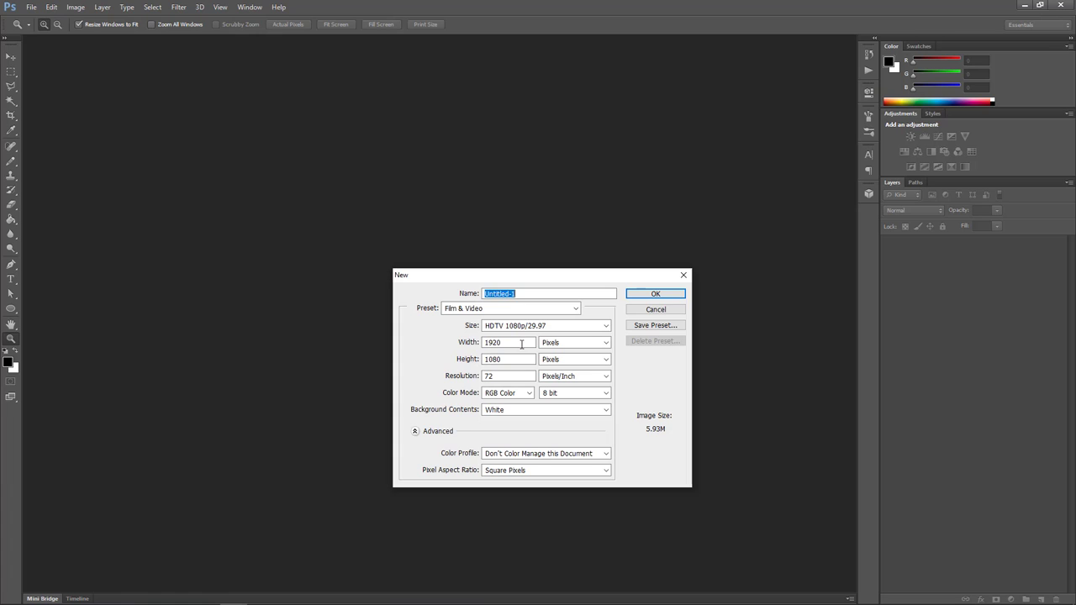
click(508, 343)
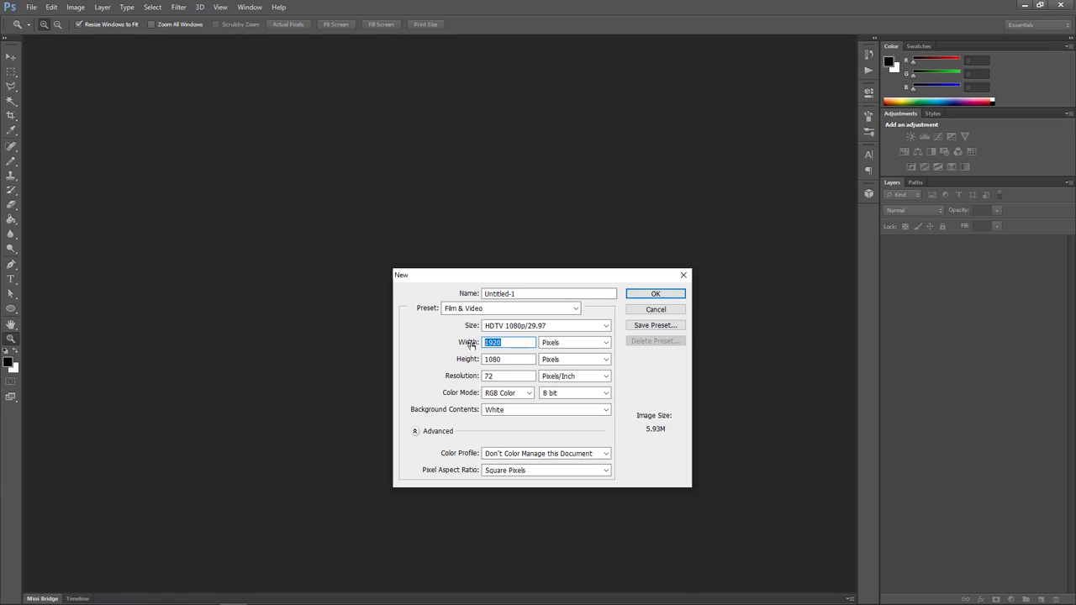
text(4000)
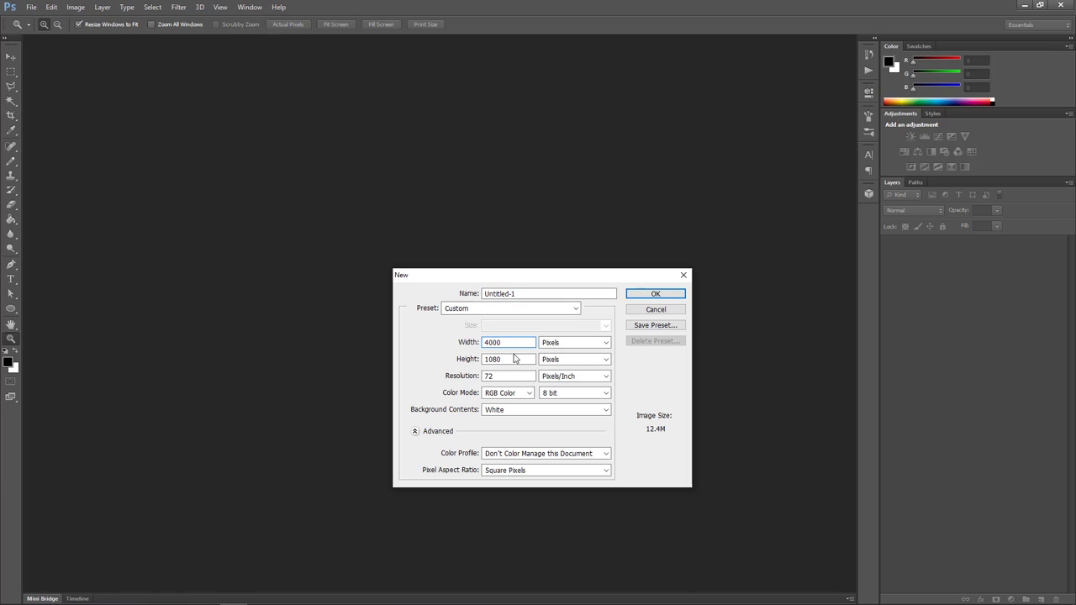
click(507, 360)
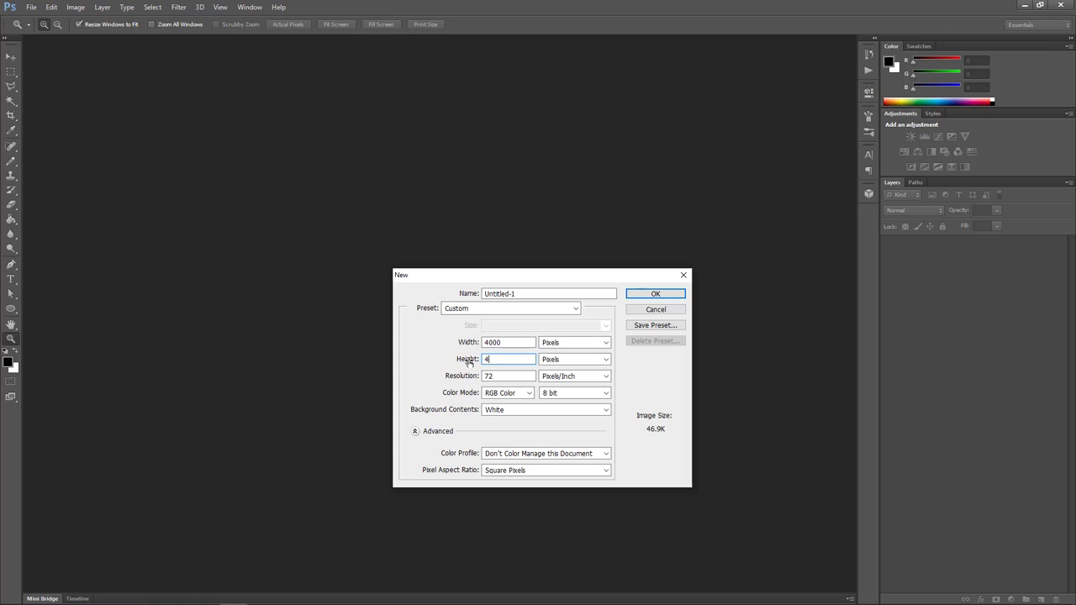
text(000)
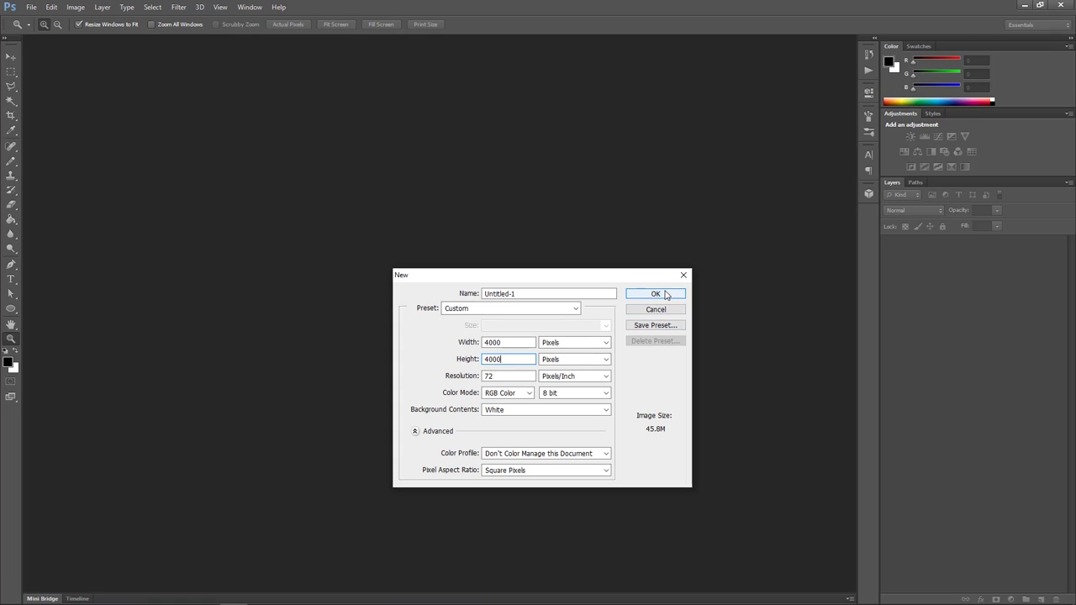
mouse_move(656, 292)
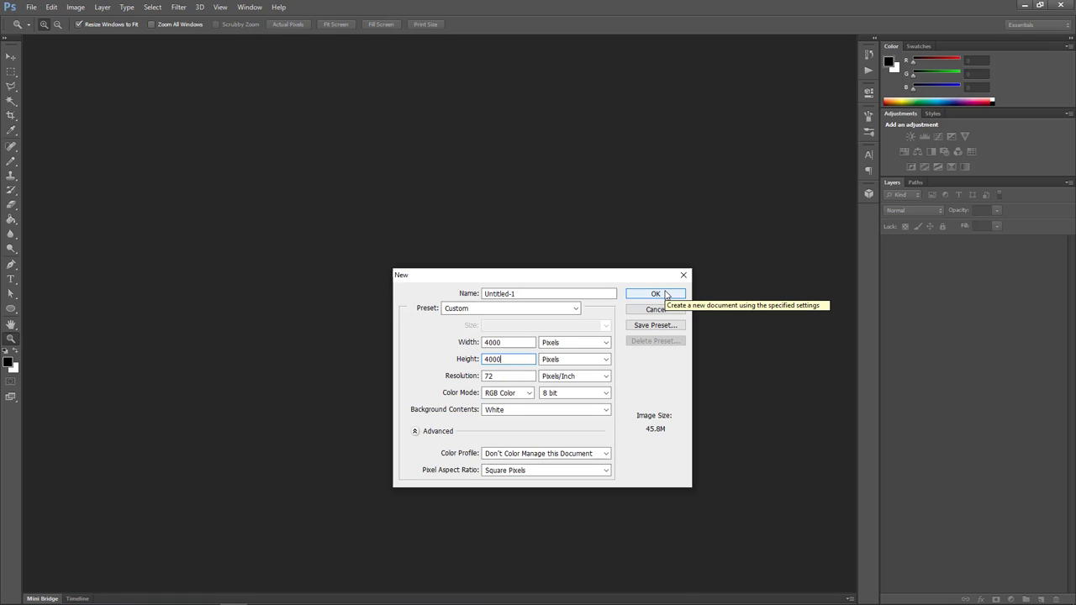
click(656, 292)
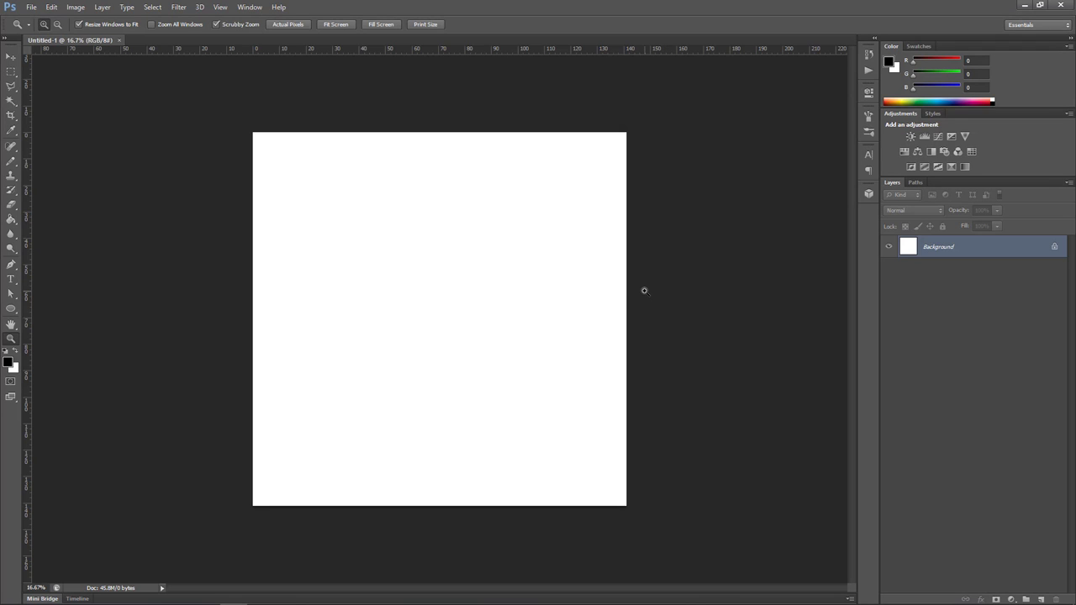
mouse_move(687, 249)
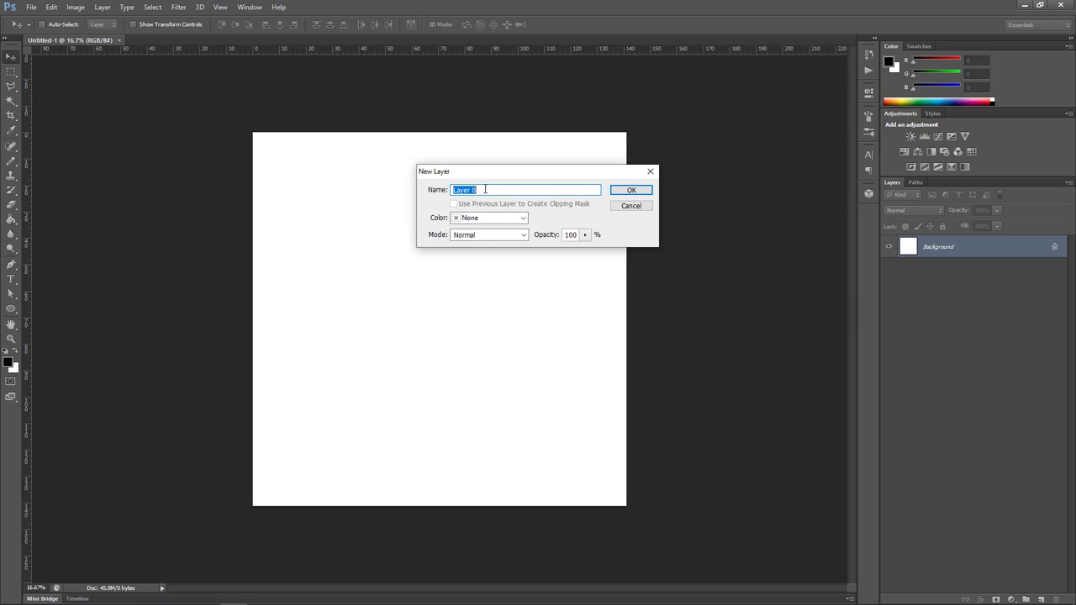
Convert the Background into a normal layer named "align box"
text(align box)
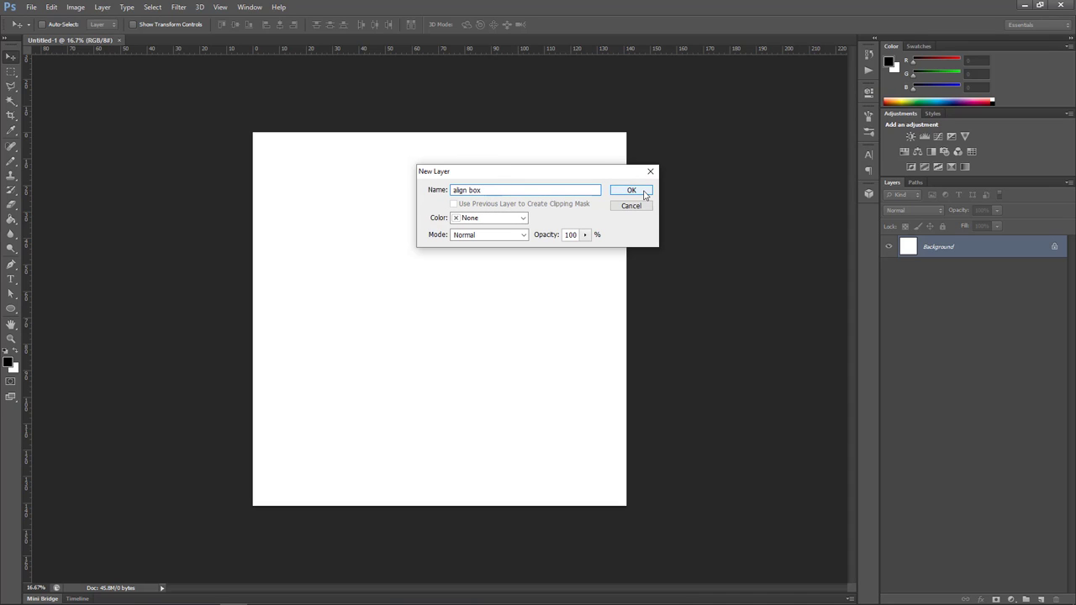
click(632, 190)
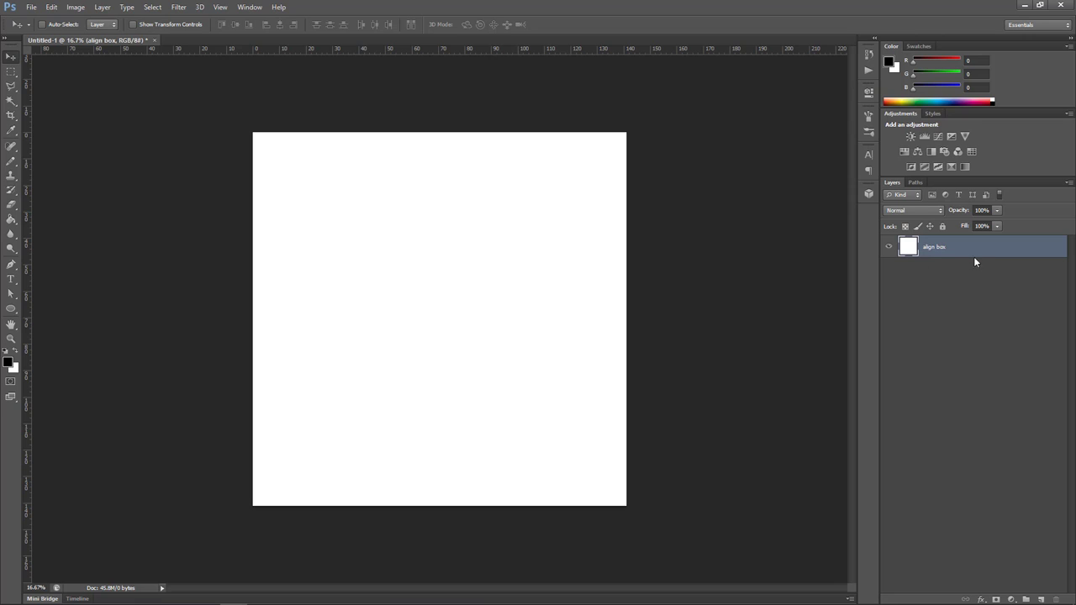
mouse_move(905, 265)
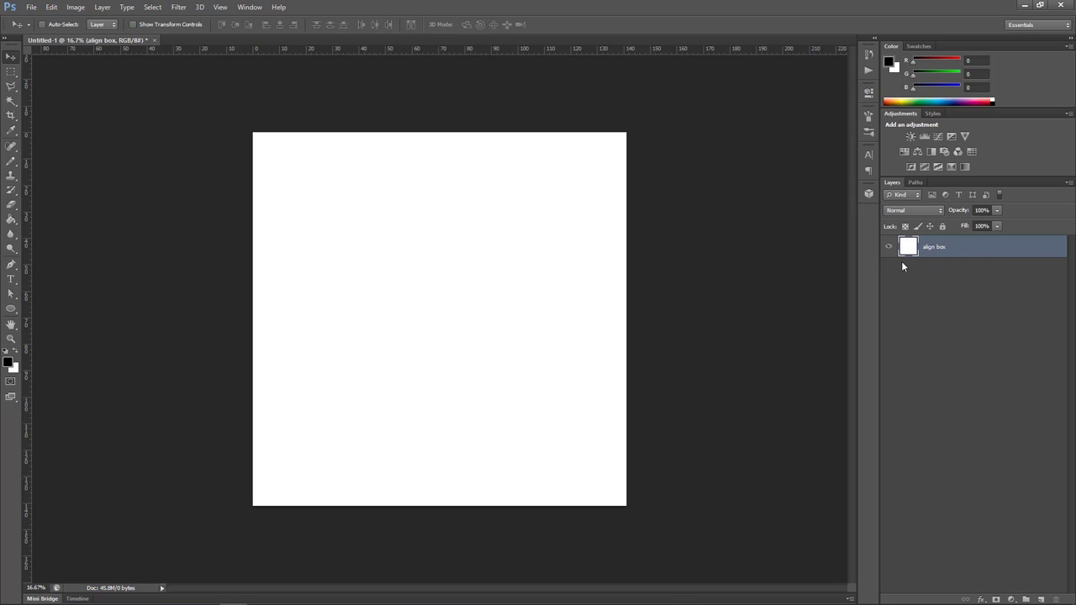
double_click(935, 245)
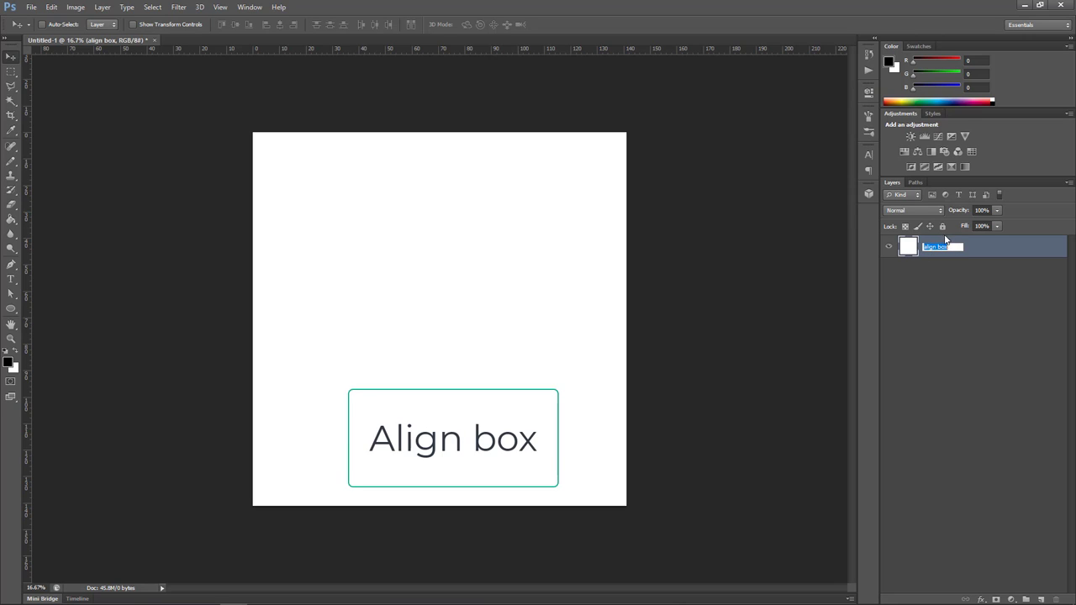
click(955, 289)
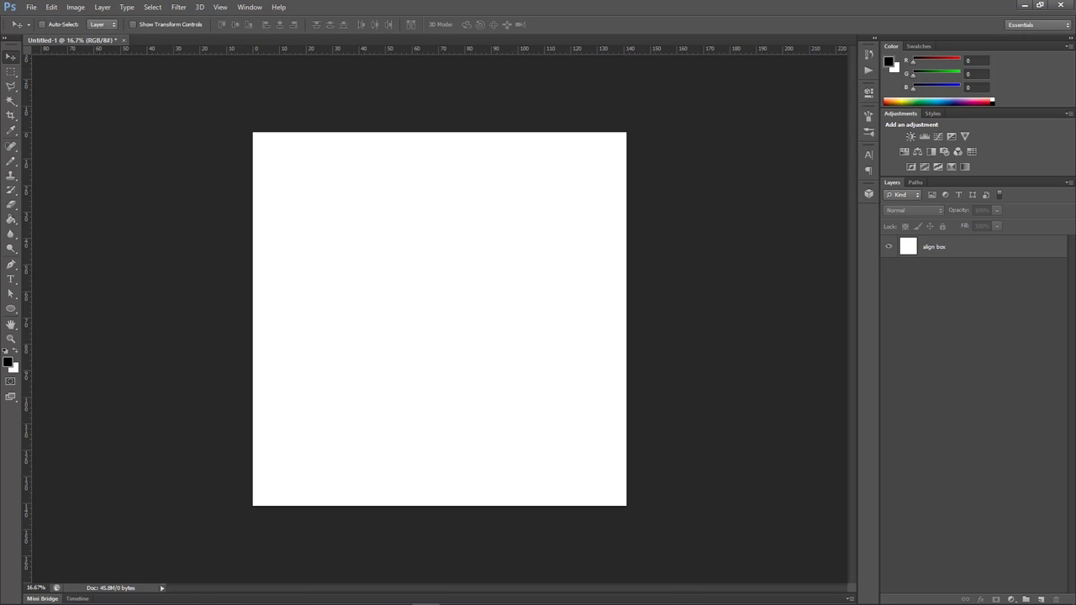
Add a new empty layer above the align box layer
click(958, 246)
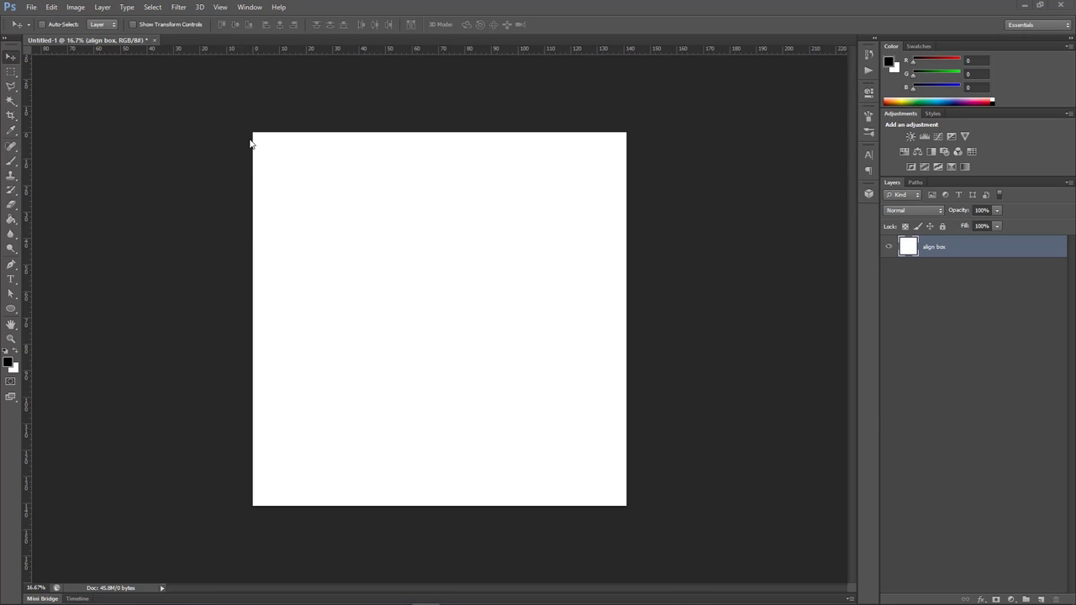
mouse_move(276, 135)
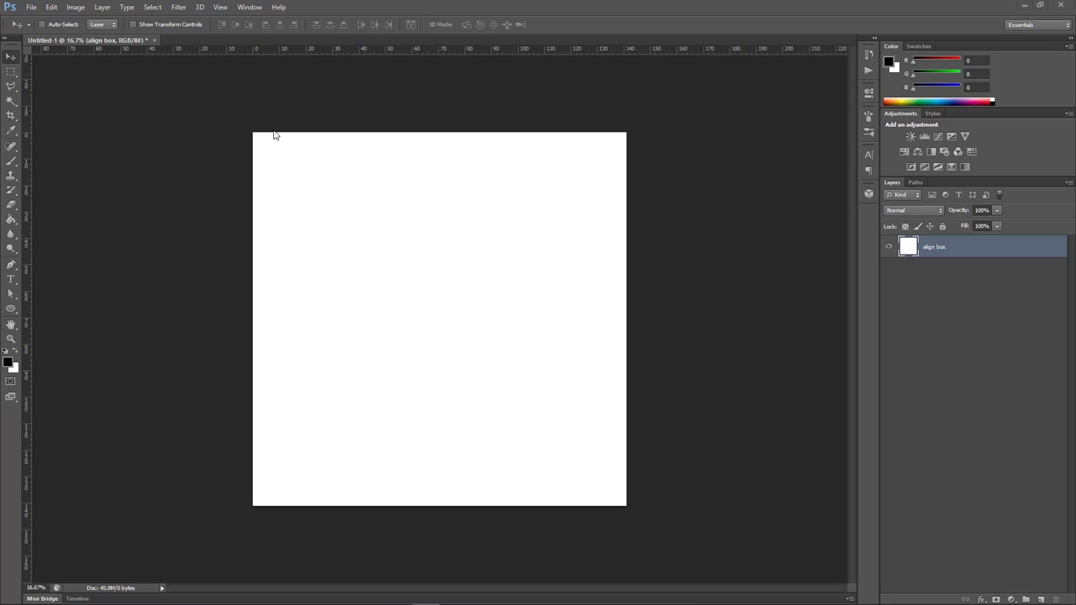
mouse_move(580, 128)
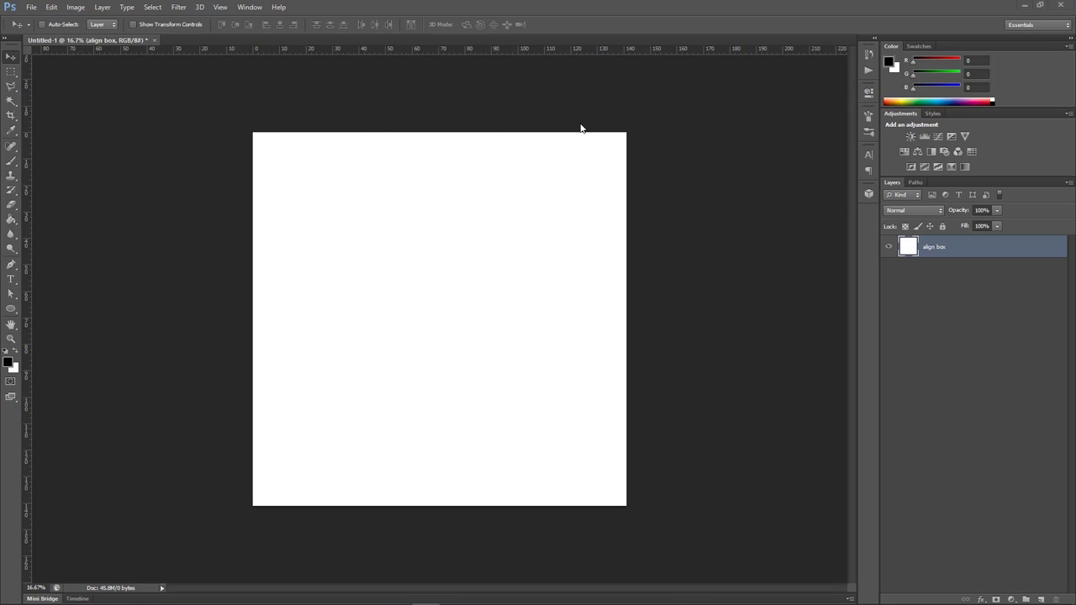
mouse_move(608, 525)
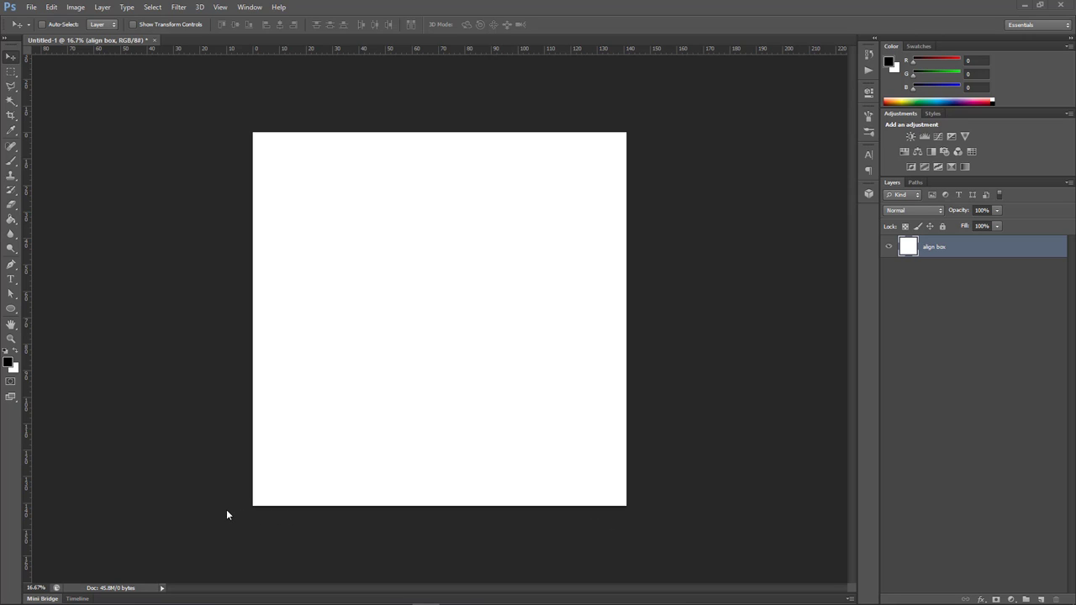
mouse_move(572, 136)
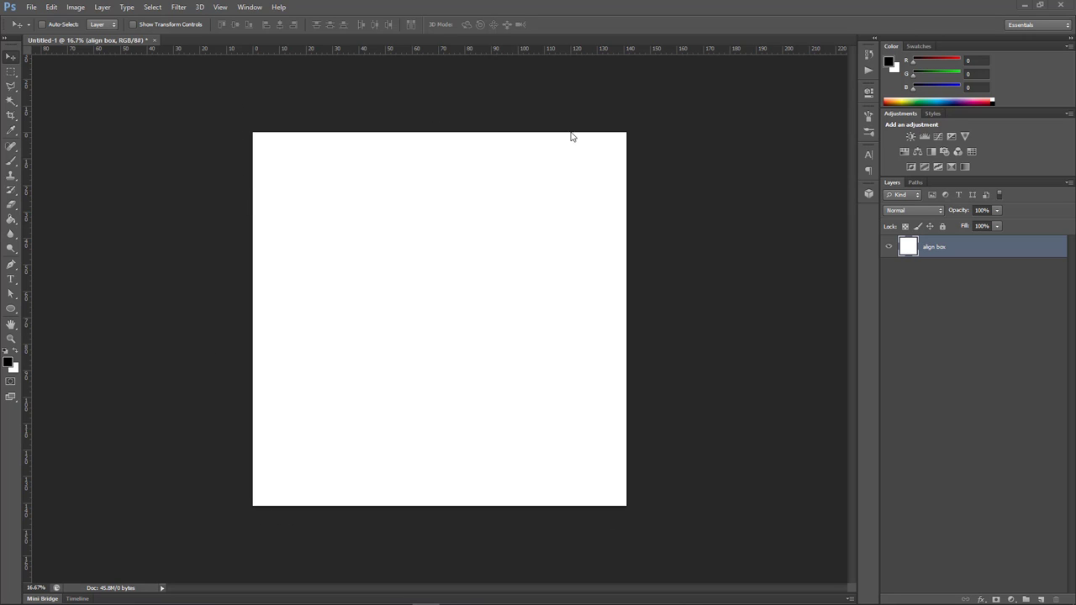
mouse_move(633, 128)
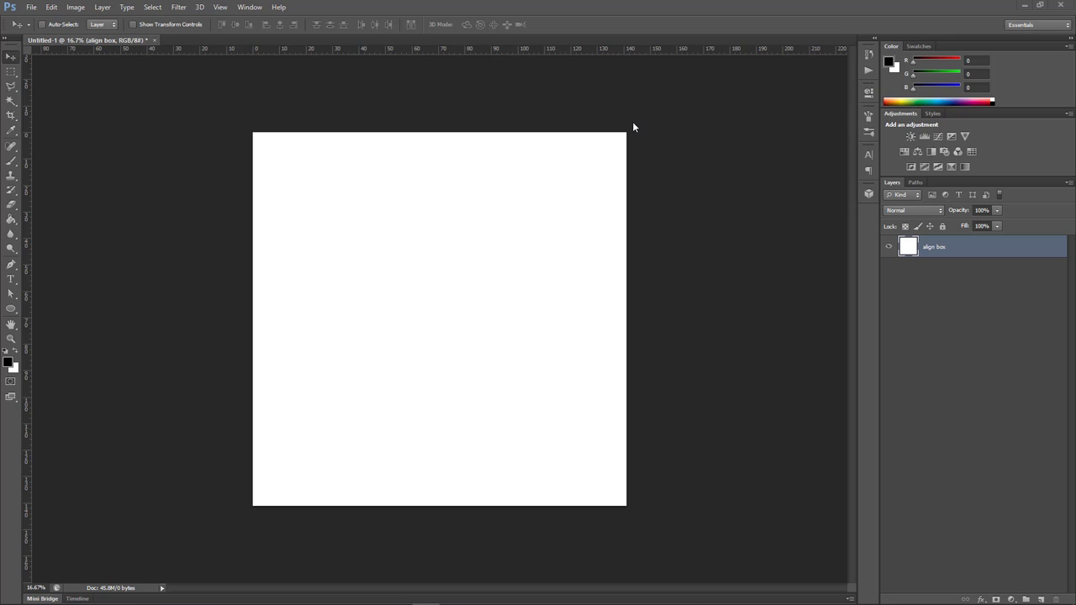
mouse_move(631, 181)
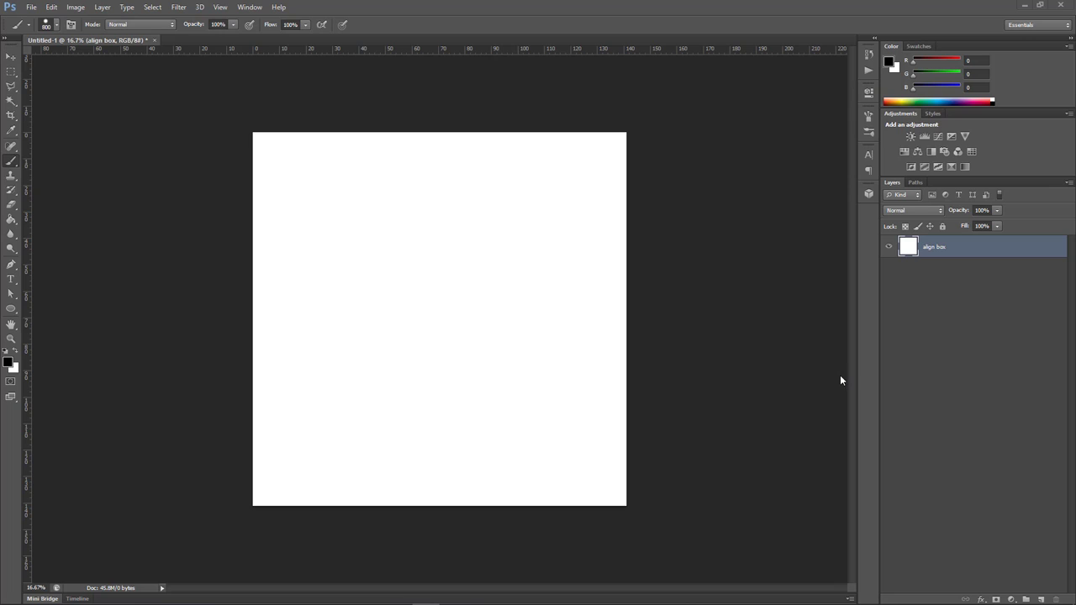
mouse_move(840, 371)
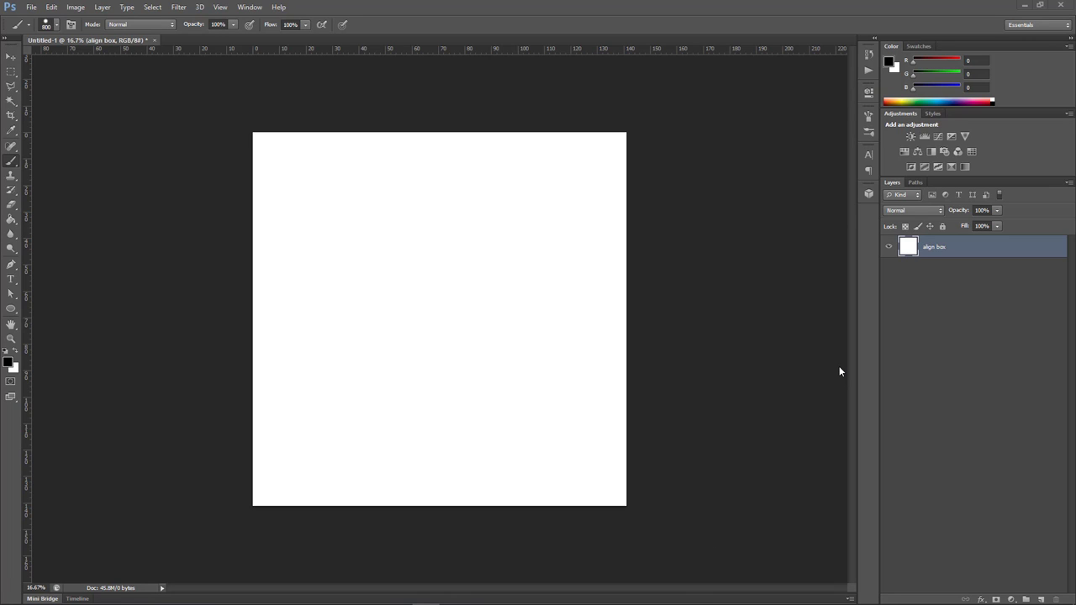
mouse_move(928, 414)
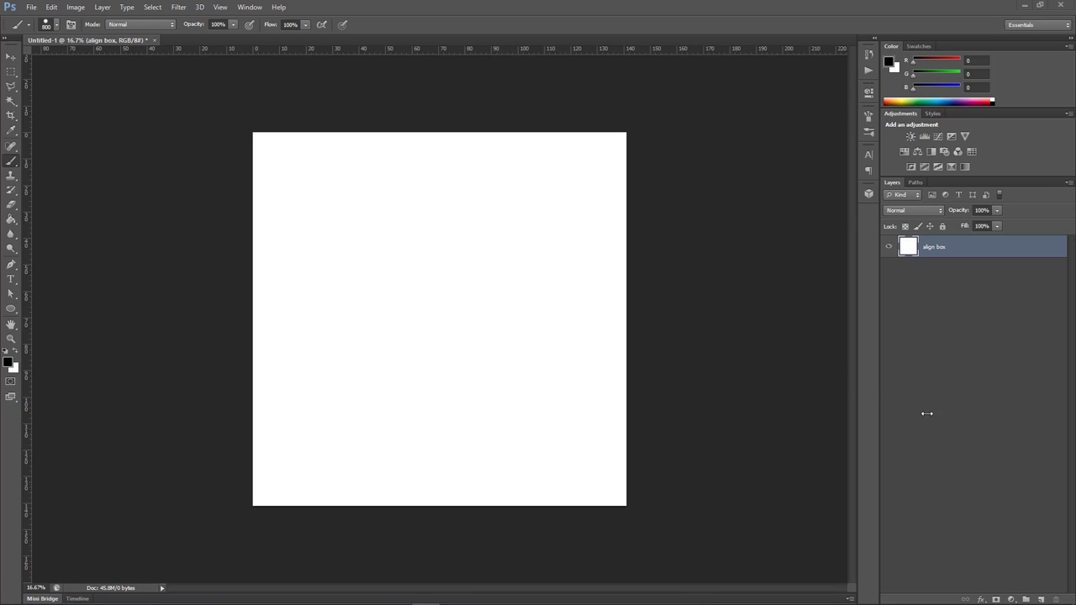
mouse_move(1036, 592)
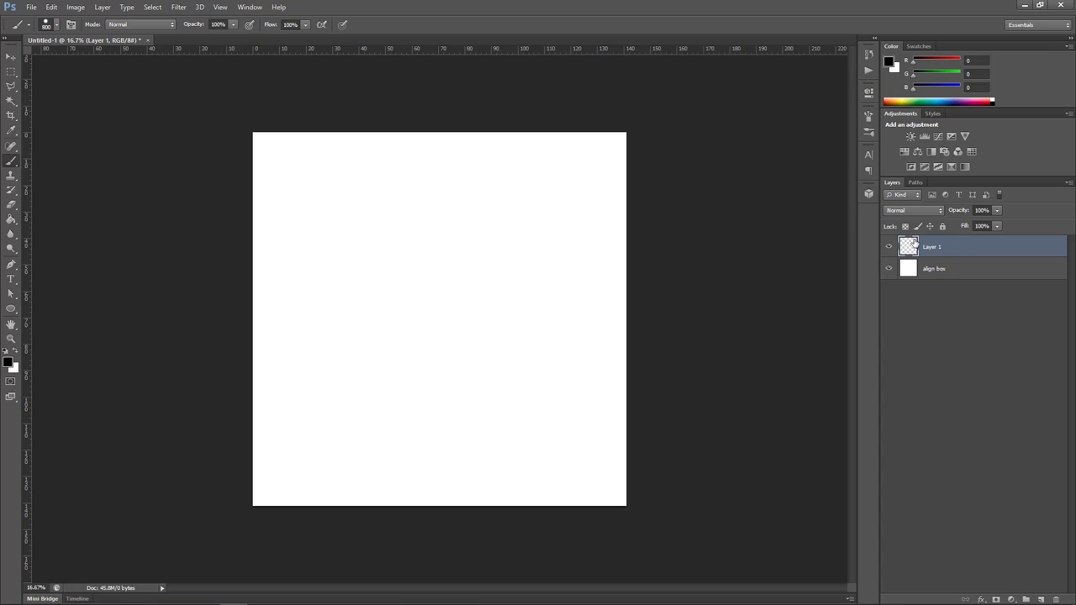
Choose a blue foreground colour for painting the head circle
double_click(932, 246)
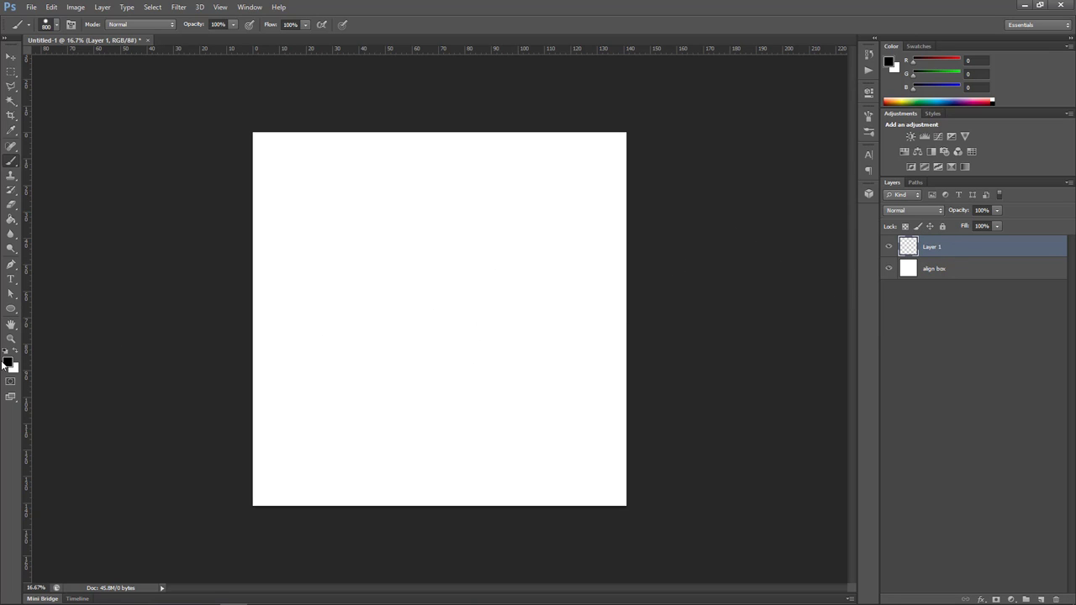
click(6, 362)
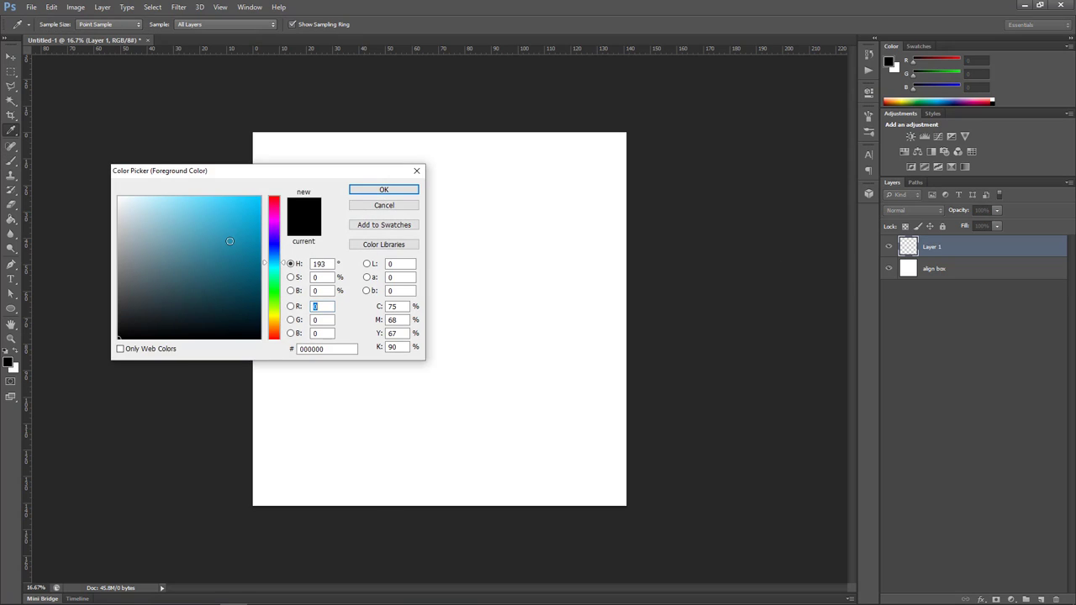
click(276, 252)
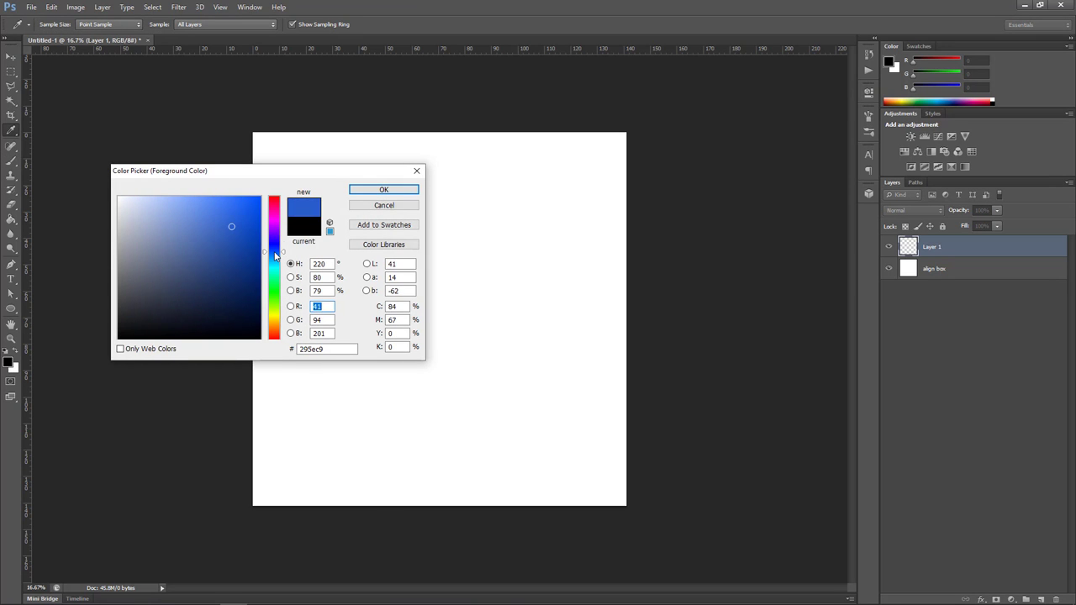
click(383, 188)
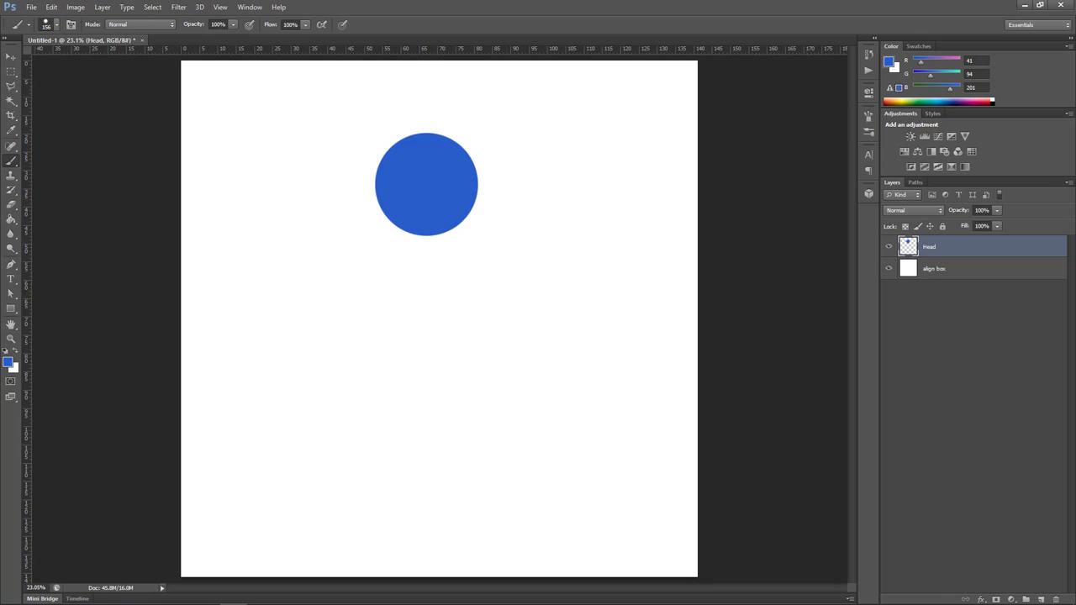
mouse_move(1009, 522)
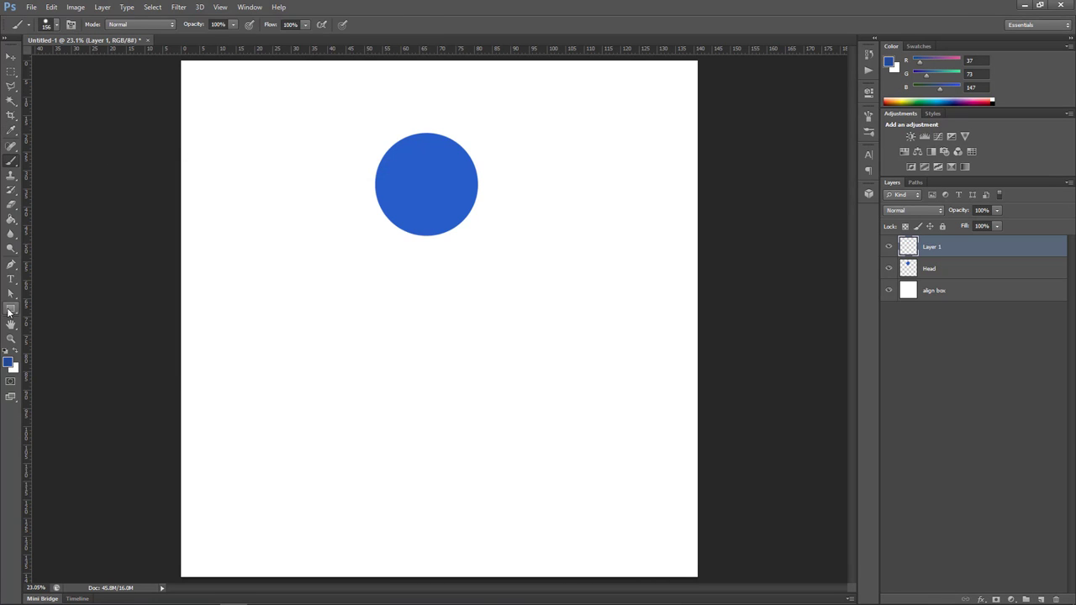
Paint the darker blue body rectangle below the head and pick a dark shade for the arm
drag(390, 251, 464, 392)
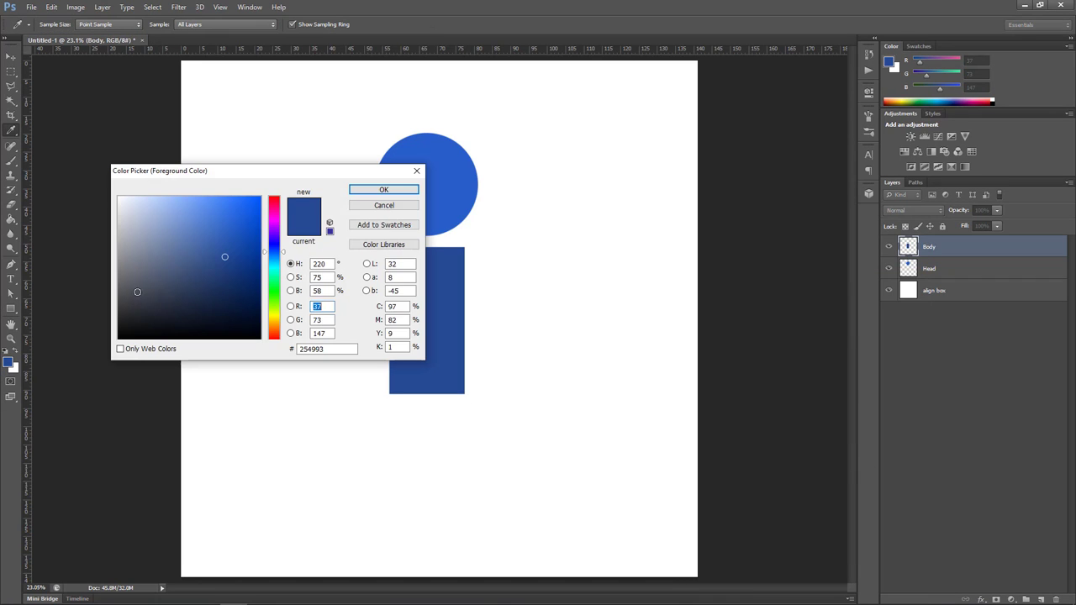
click(383, 188)
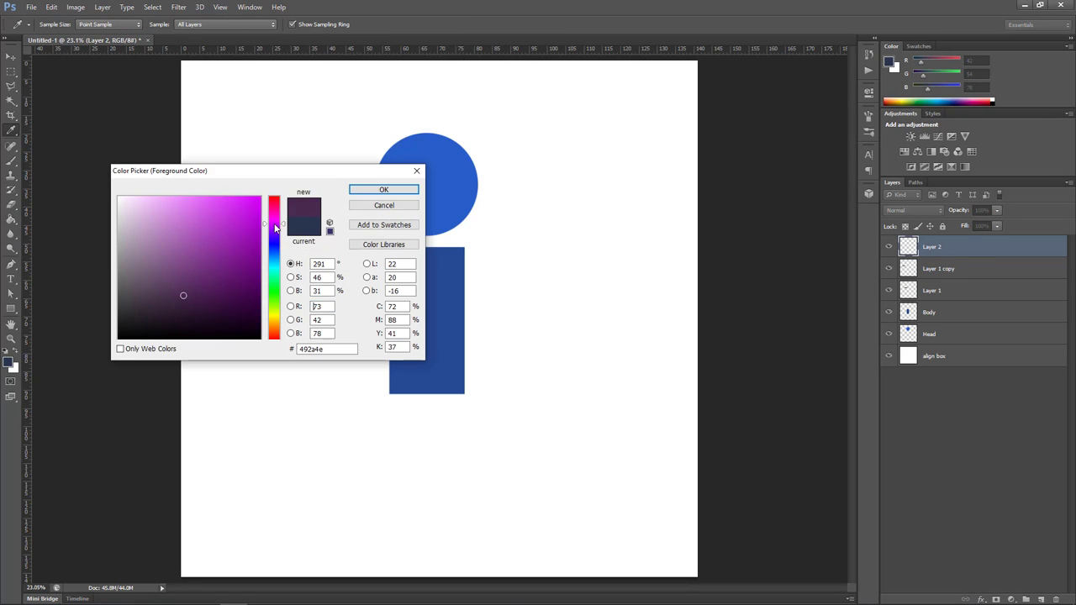
click(384, 188)
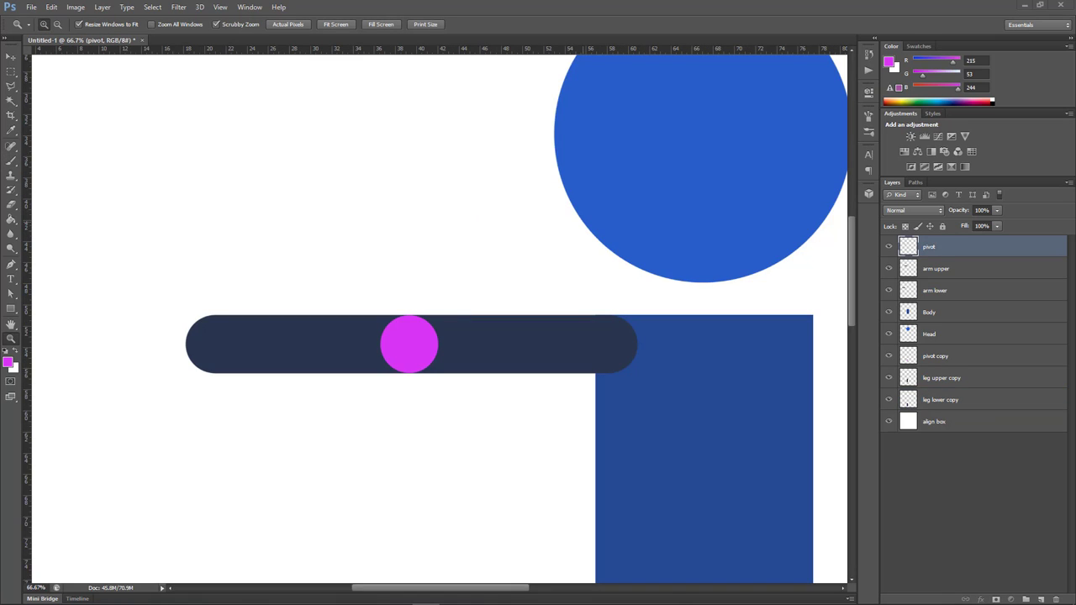
mouse_move(655, 385)
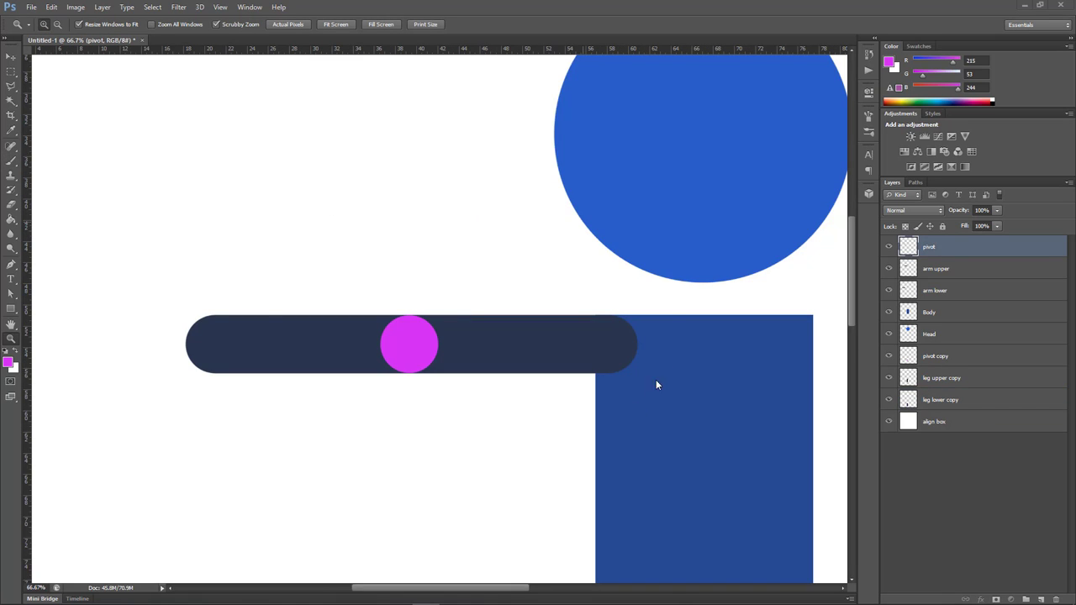
mouse_move(646, 397)
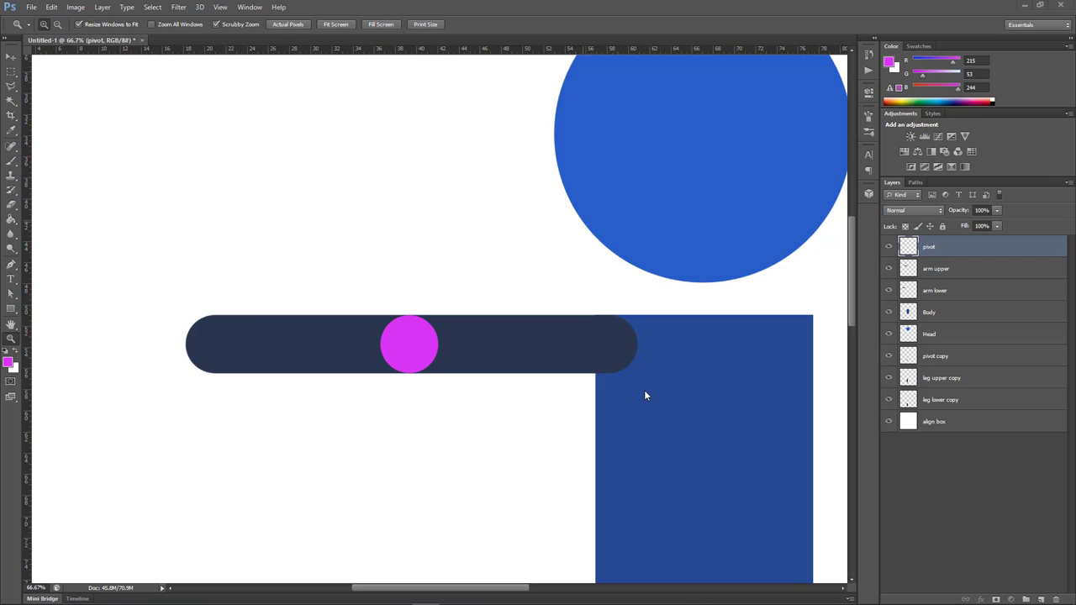
mouse_move(548, 373)
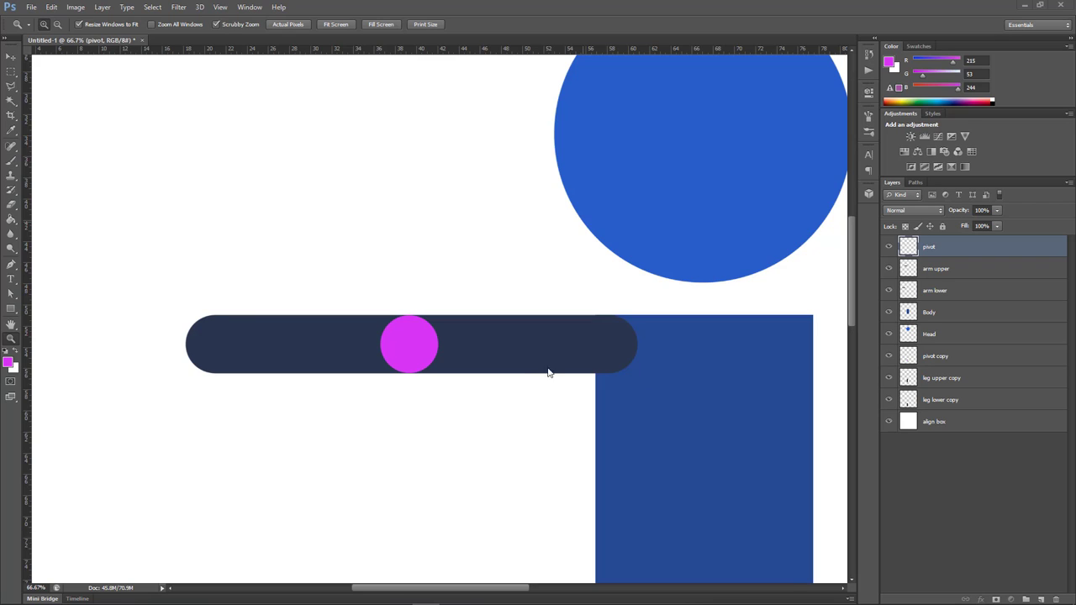
mouse_move(412, 341)
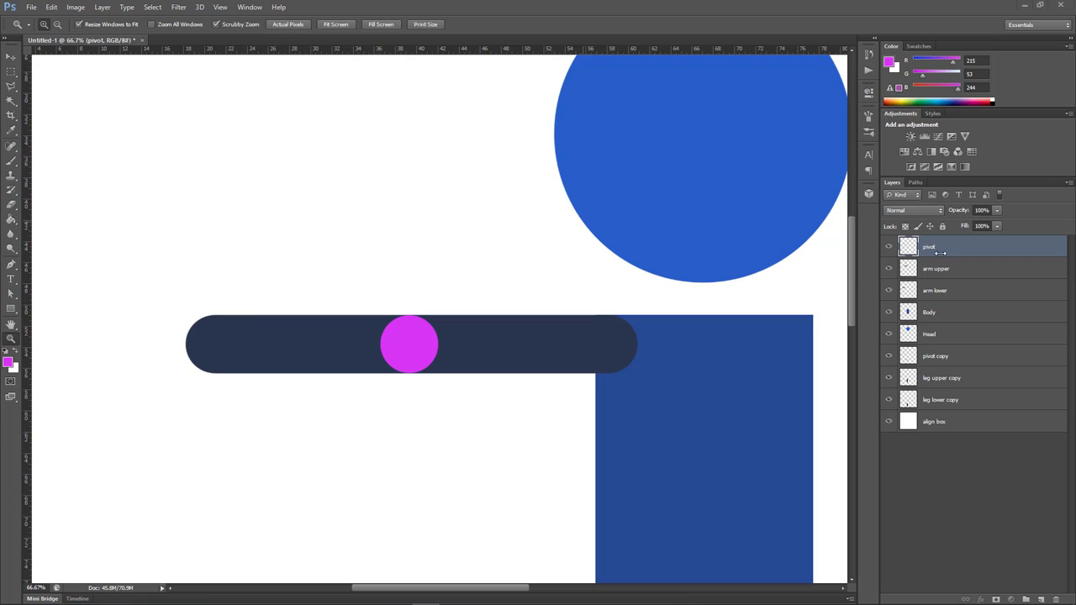
mouse_move(932, 254)
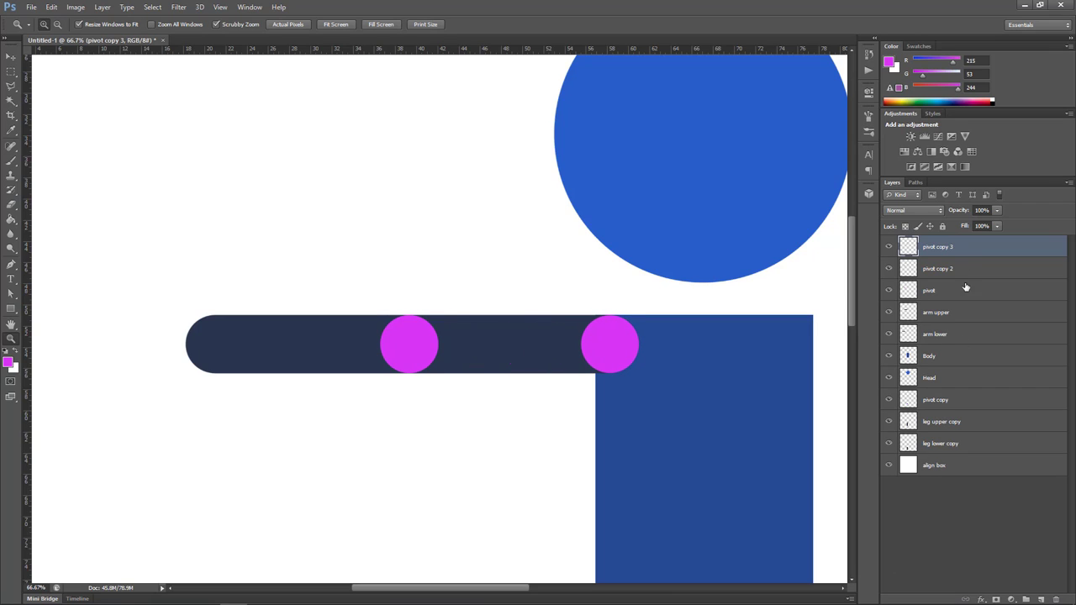
Add the light blue hand circle at the arm end and rasterize its layer
click(938, 269)
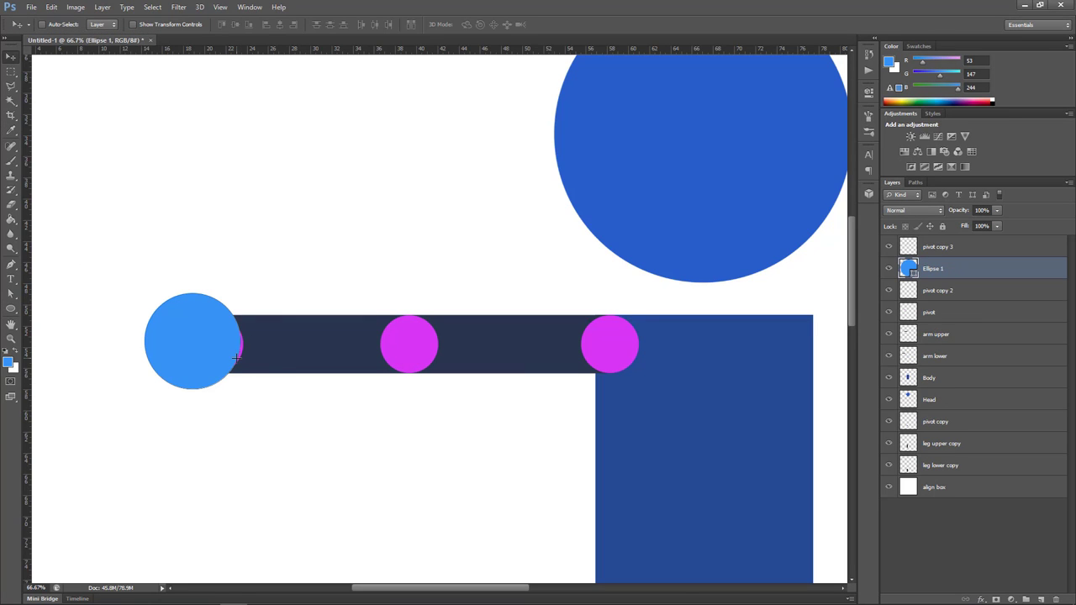
right_click(933, 269)
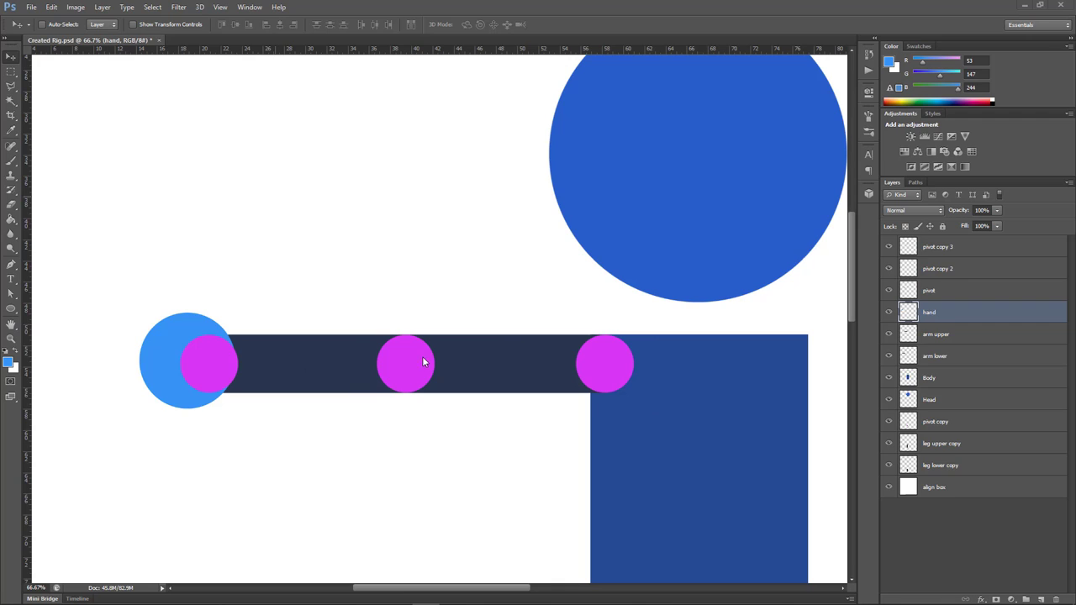
mouse_move(930, 322)
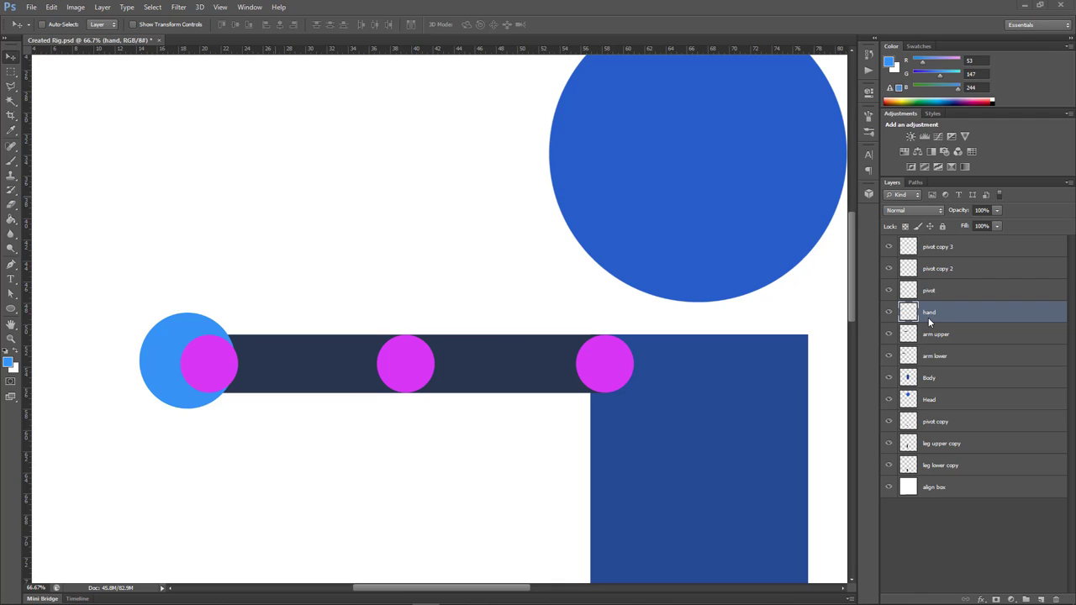
Align the middle and outer pivot circles along the arm's centre line
click(928, 289)
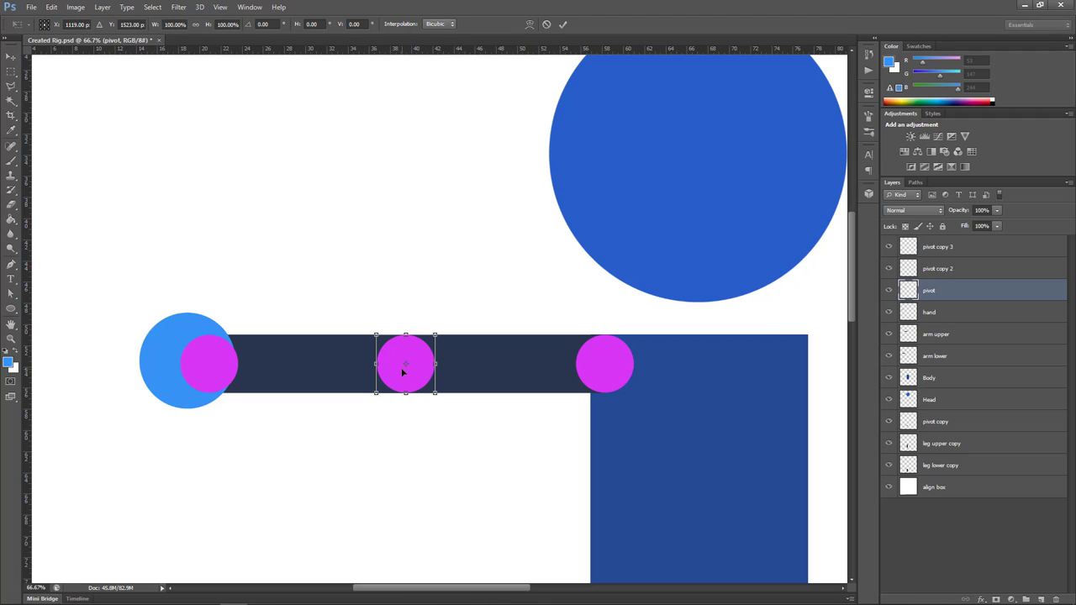
mouse_move(421, 363)
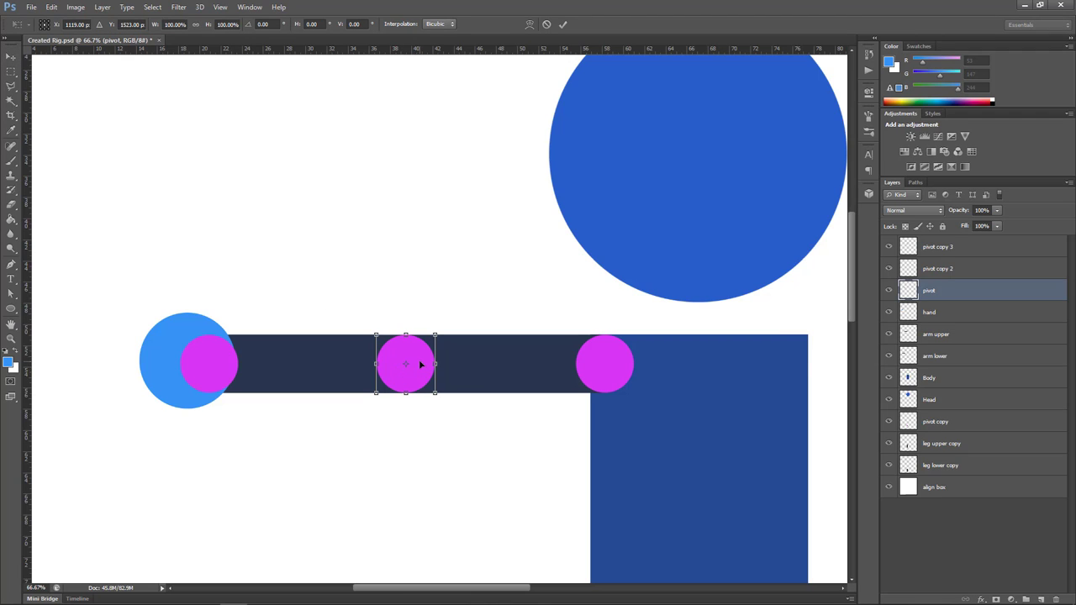
mouse_move(421, 368)
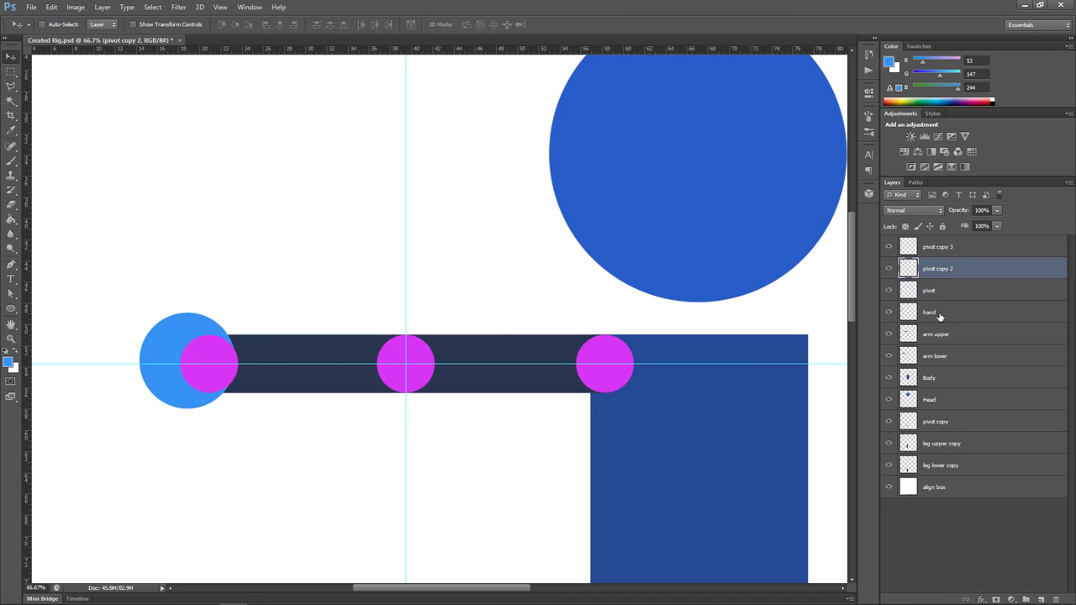
click(928, 311)
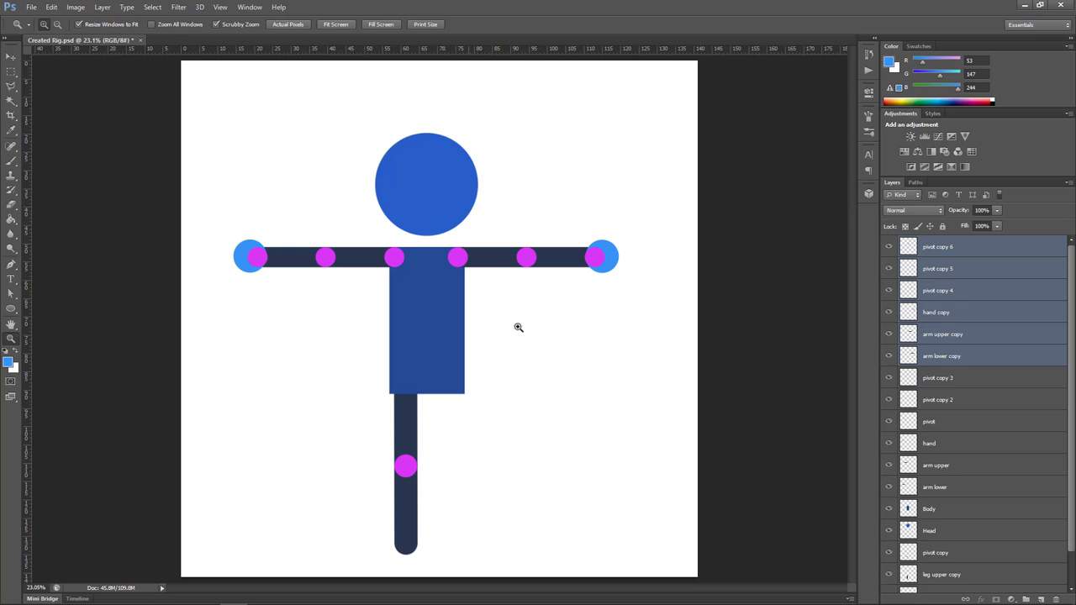
mouse_move(867, 400)
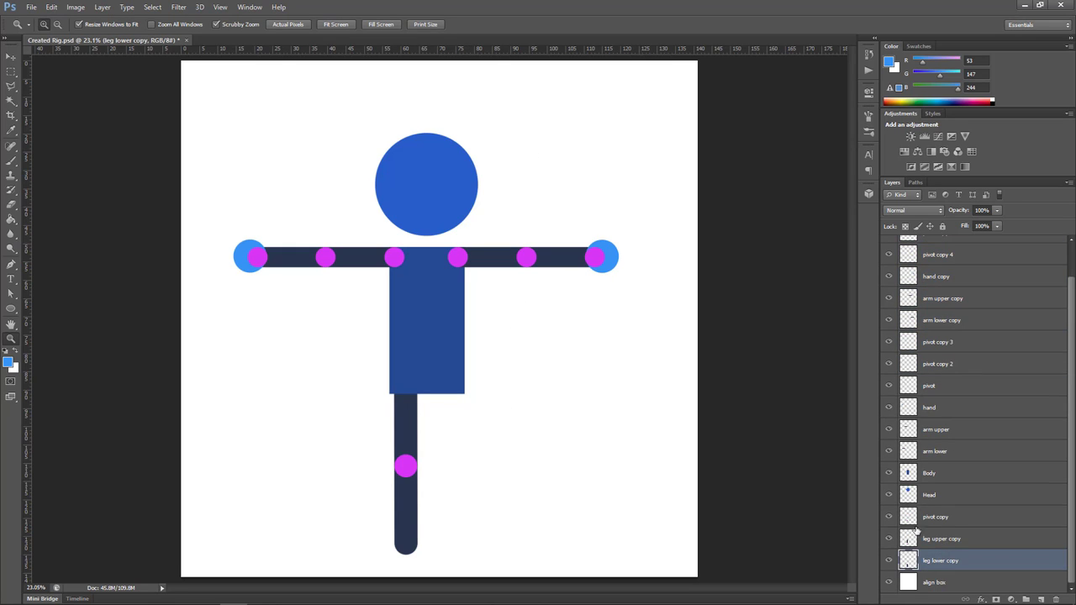
Select the leg and knee pivot layers and duplicate them as a second leg
click(935, 516)
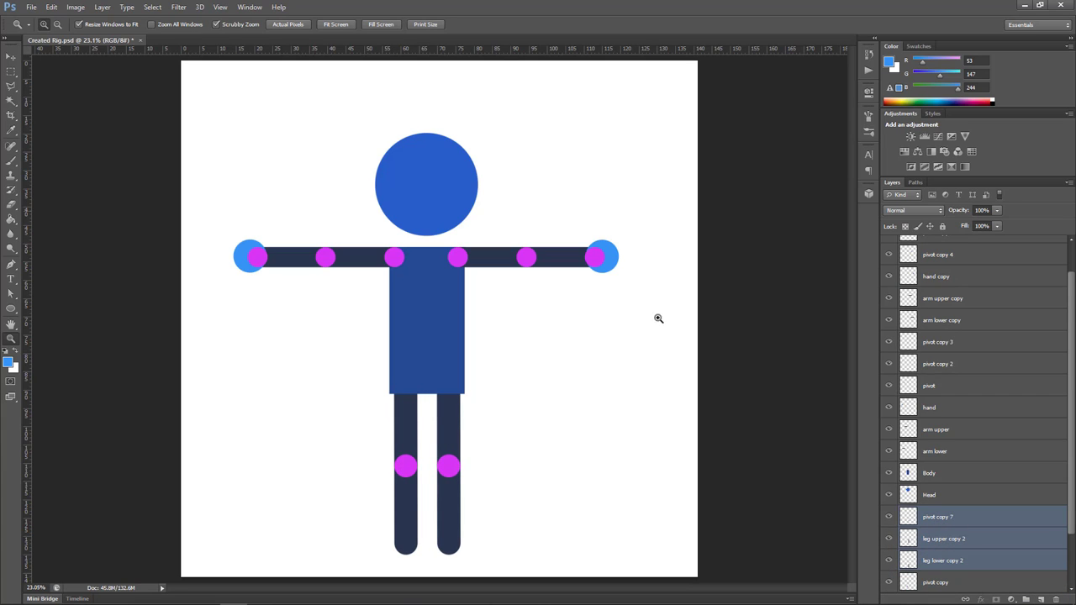
mouse_move(578, 474)
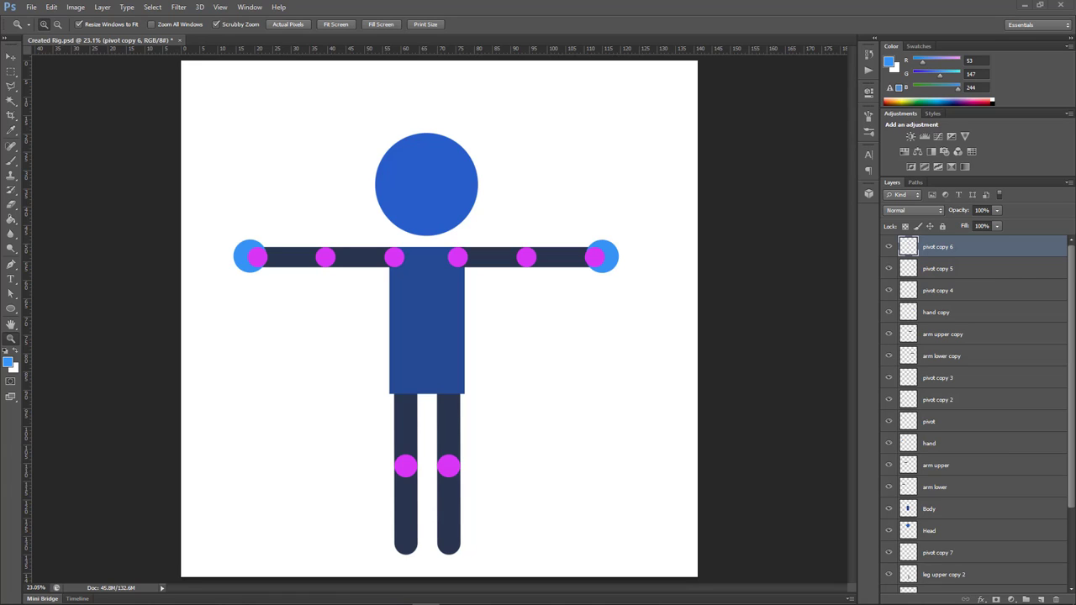
mouse_move(948, 306)
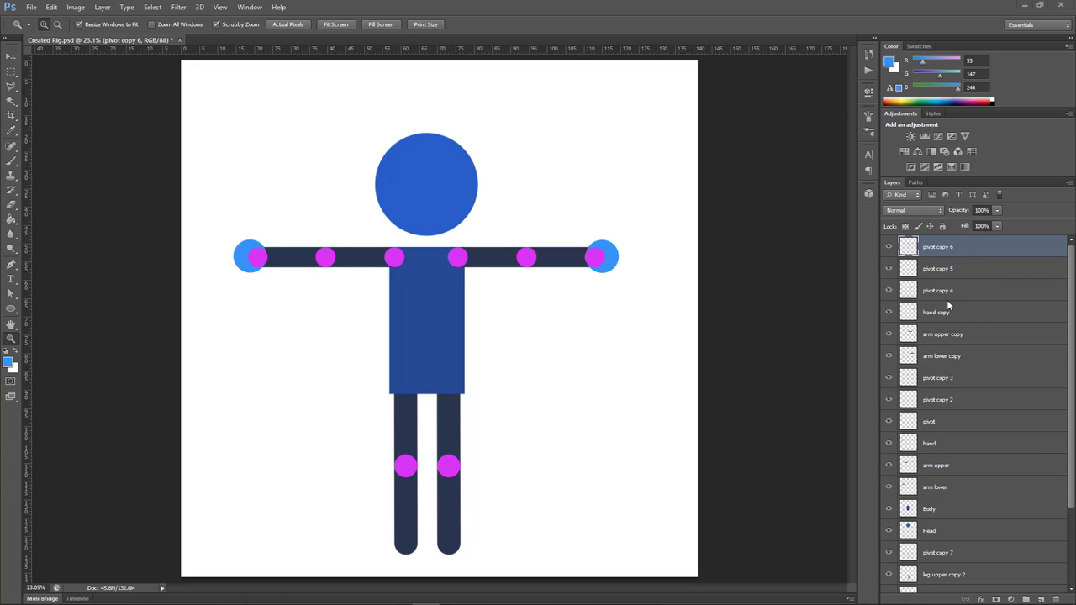
Select the arm layers and then the leg layers to group them as ARMS and LEGS
click(941, 357)
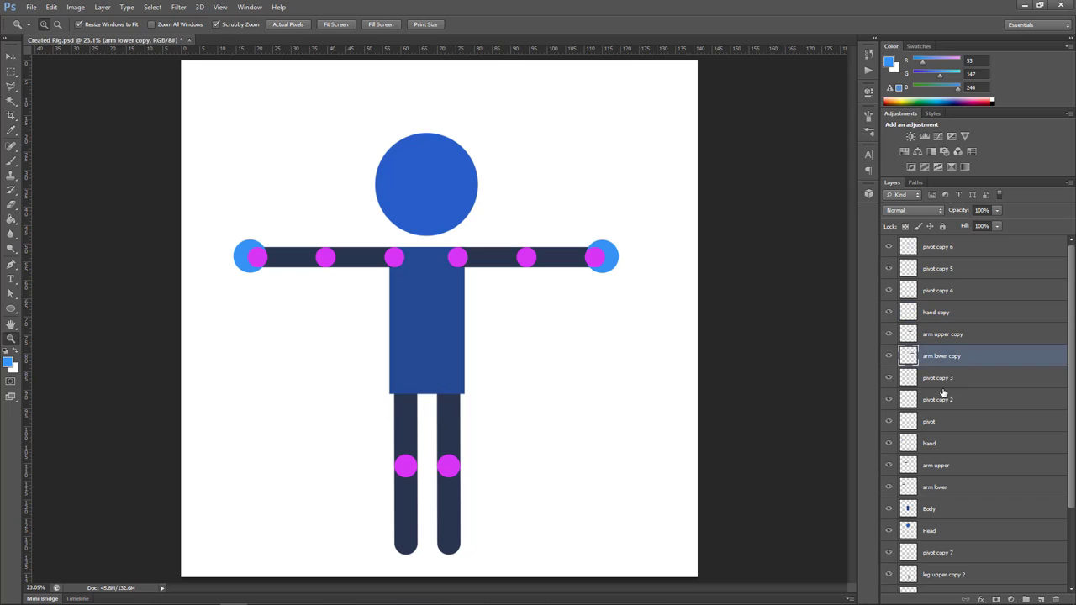
click(928, 508)
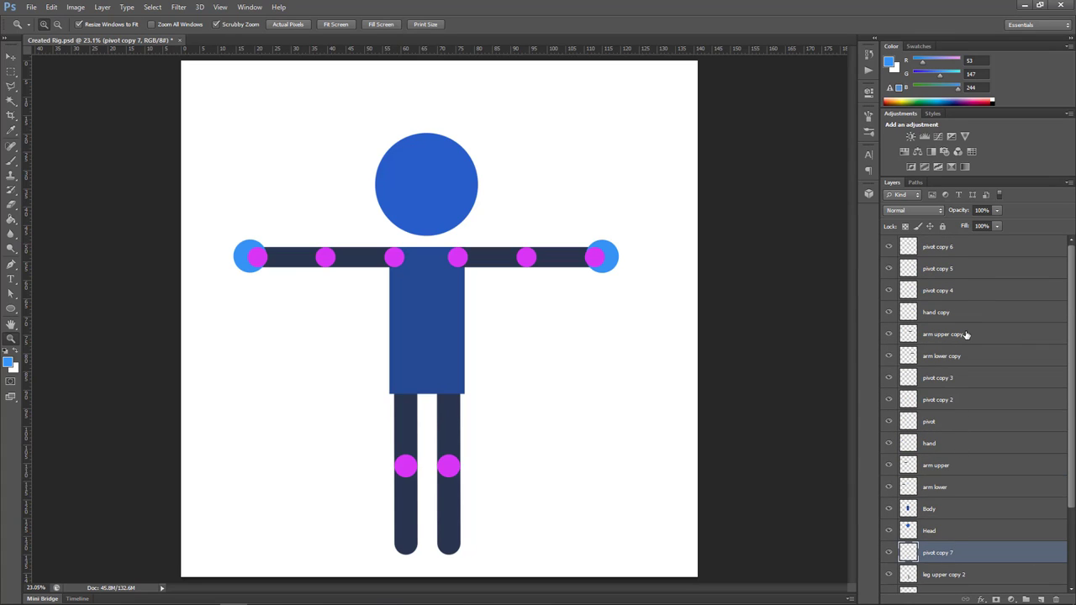
click(967, 245)
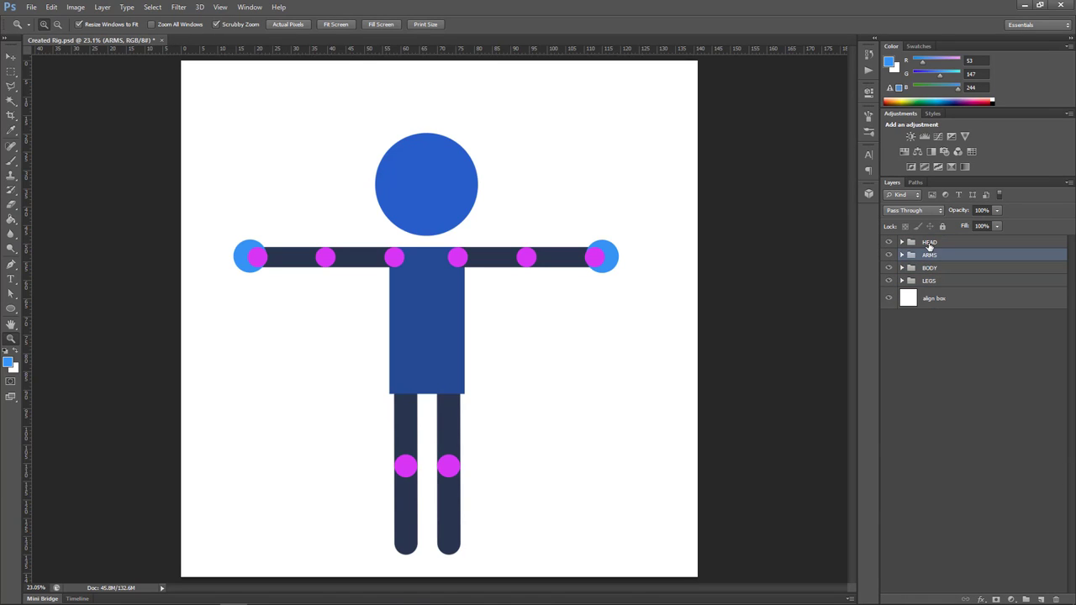
click(931, 267)
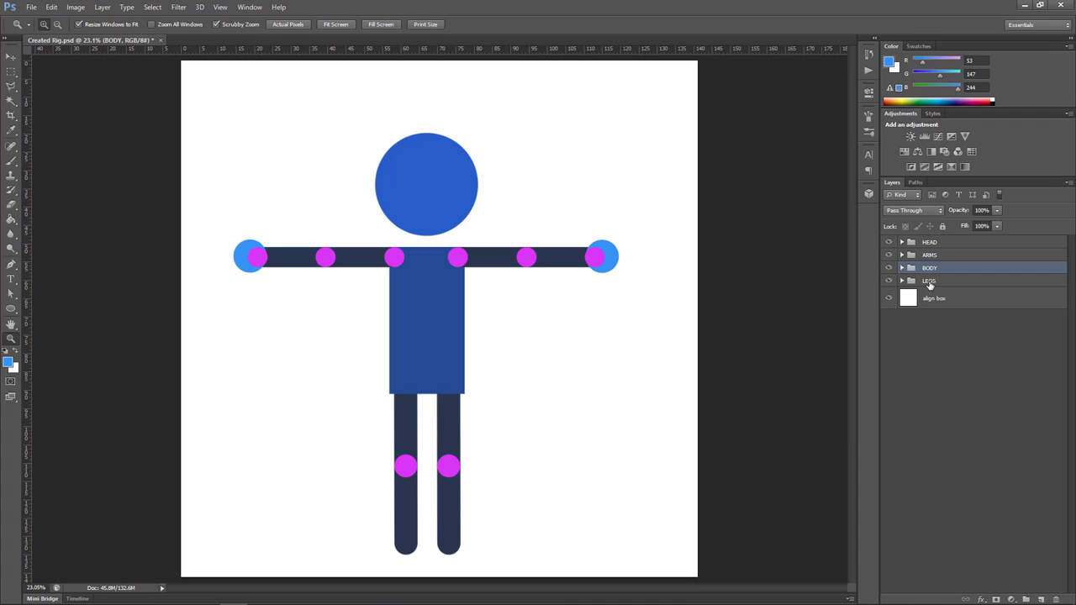
click(928, 281)
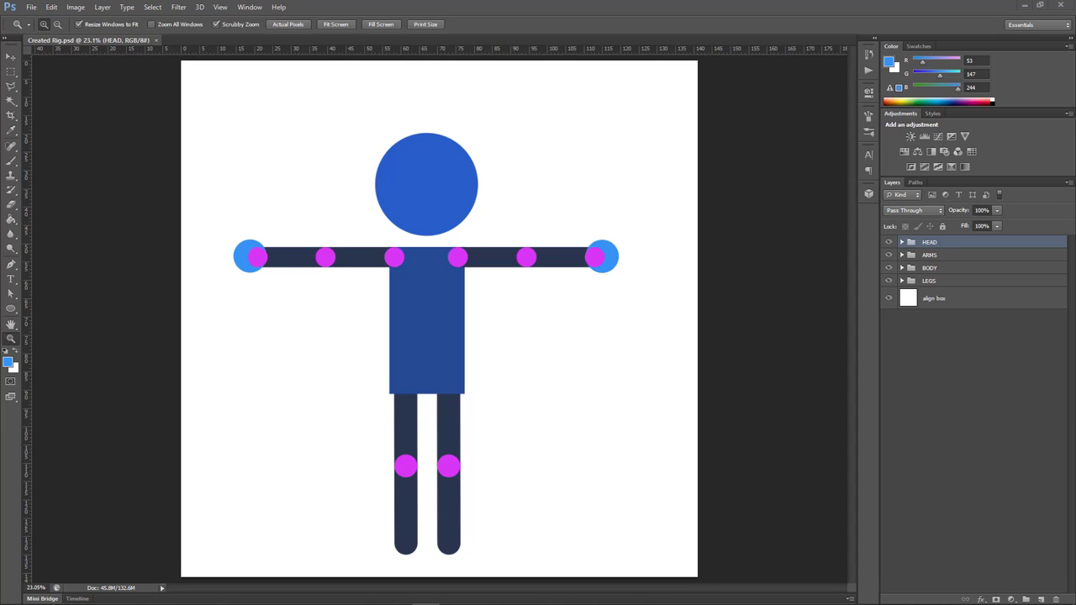
mouse_move(901, 244)
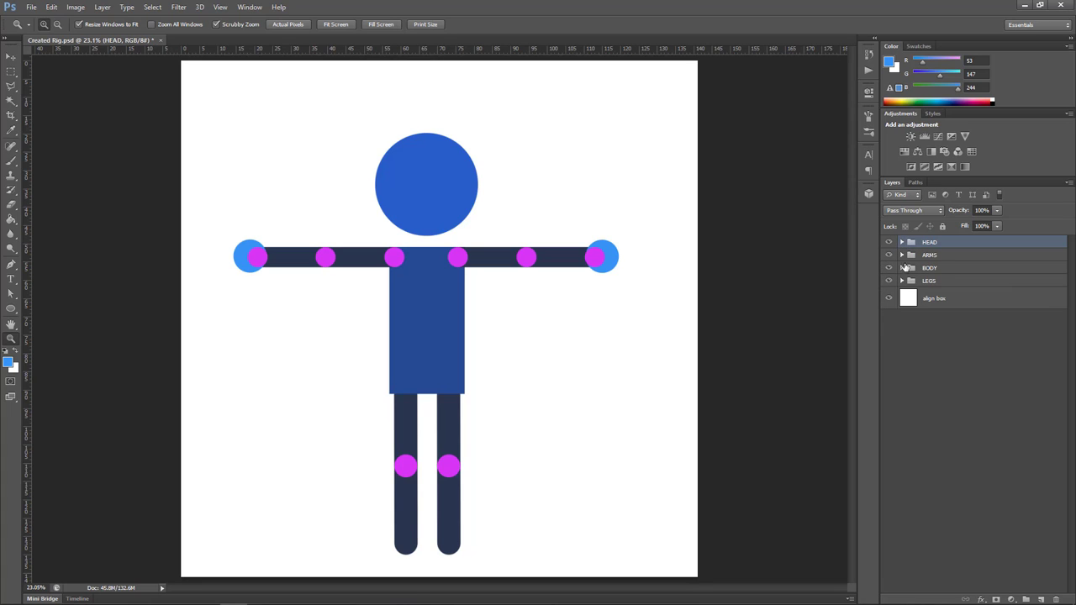
Expand ARMS and rename the hand and upper arm layers with Hand and Arm prefixes
click(901, 255)
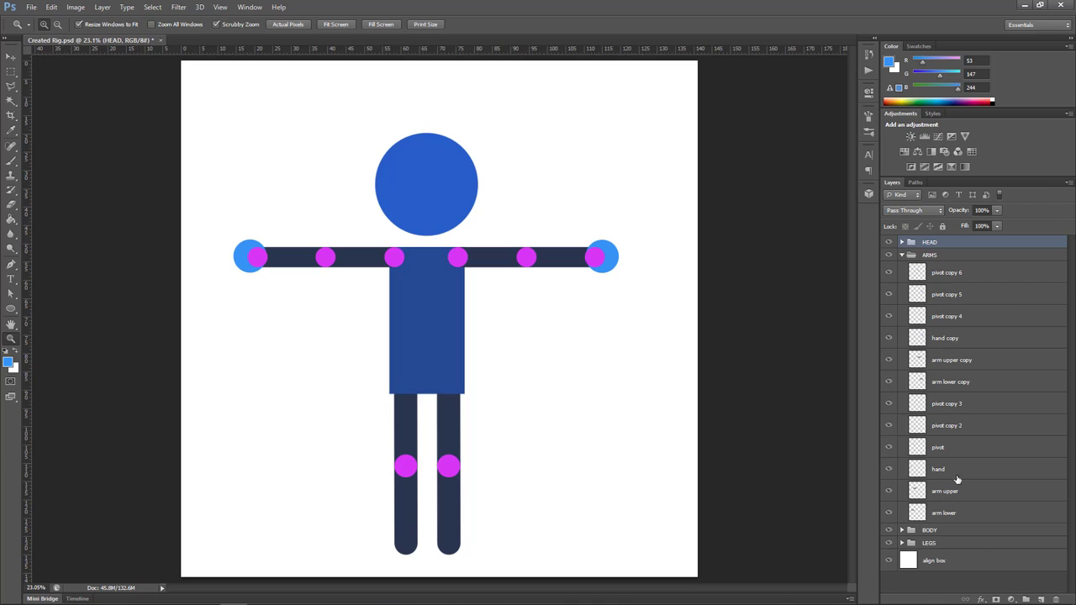
mouse_move(945, 283)
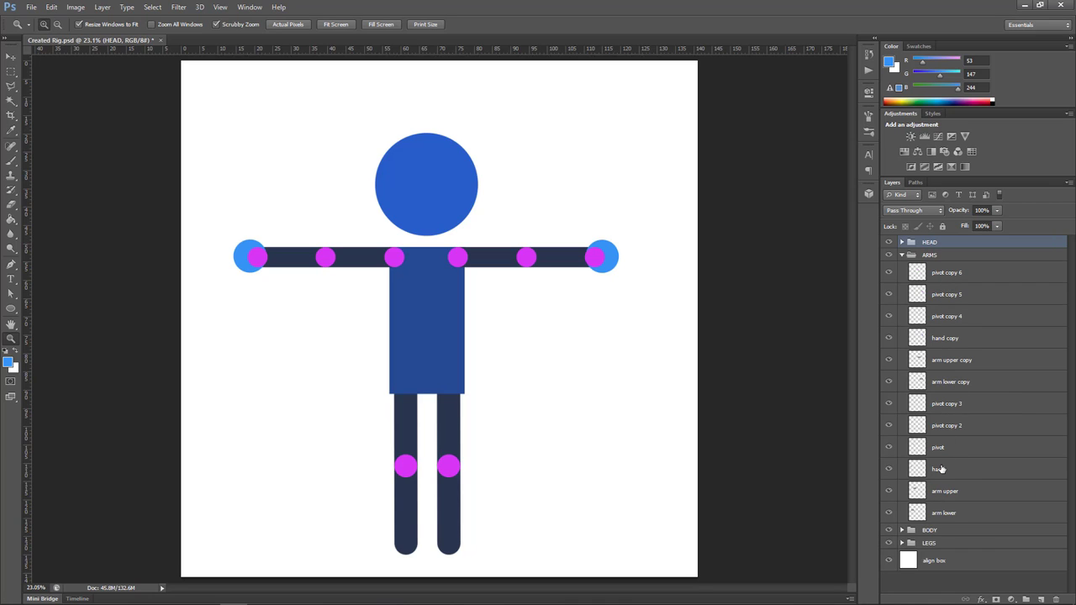
mouse_move(940, 469)
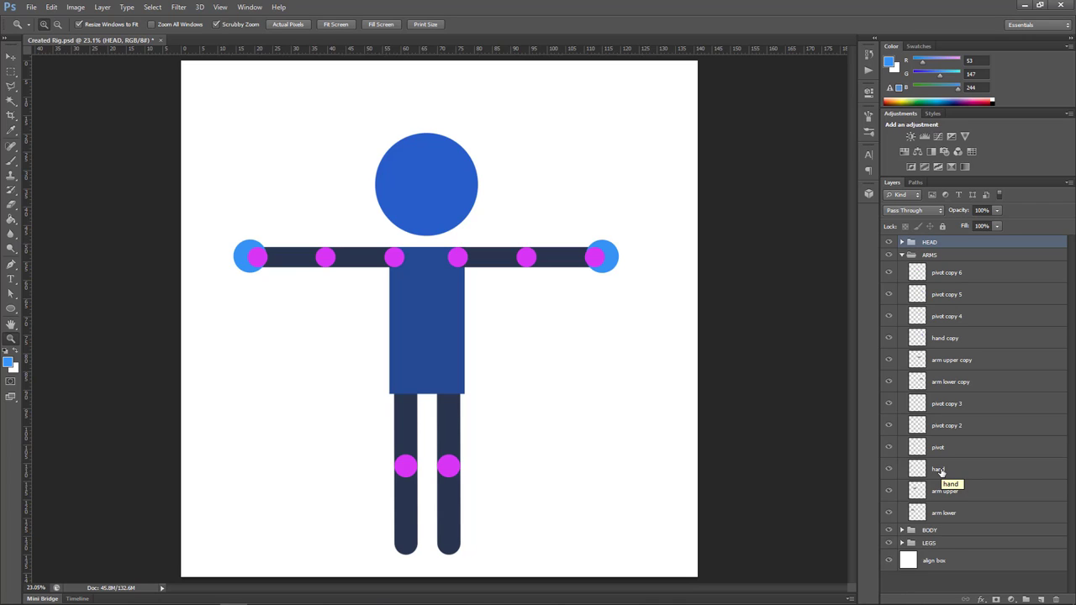
double_click(938, 469)
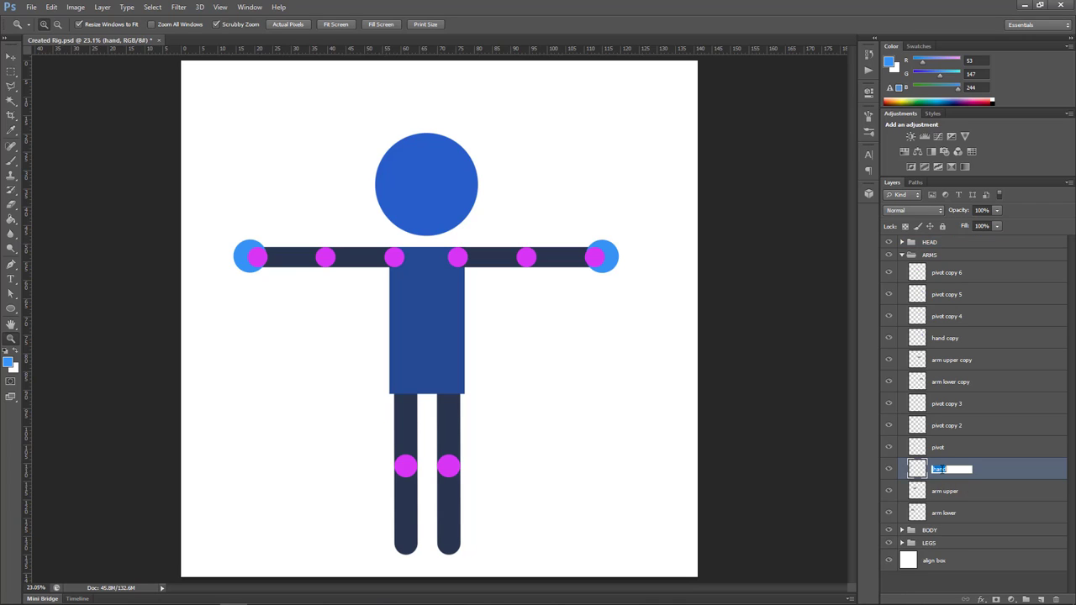
key(capslock)
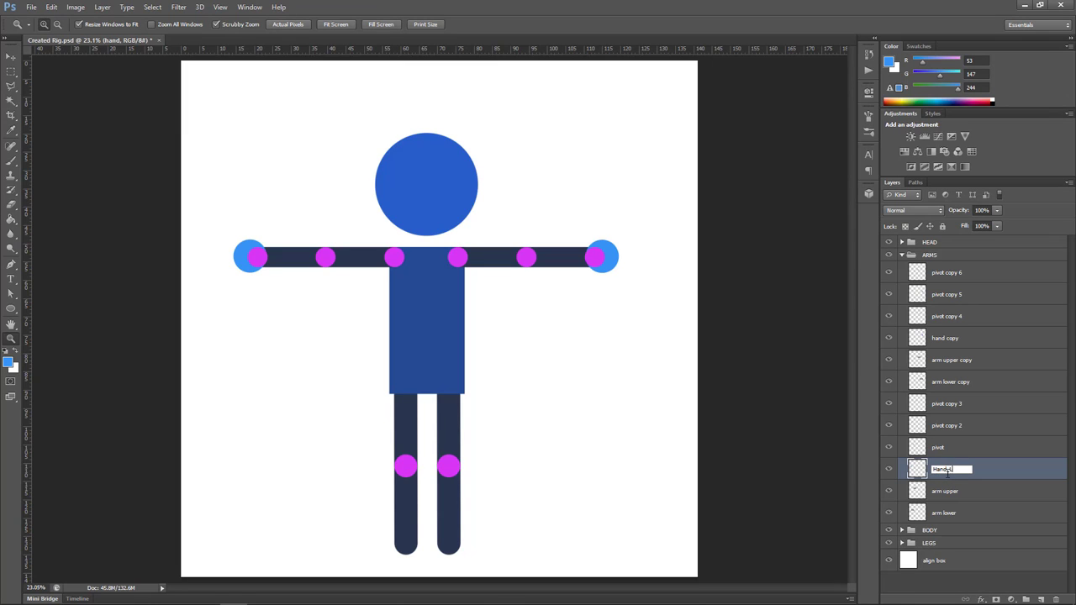
text(Hand_L)
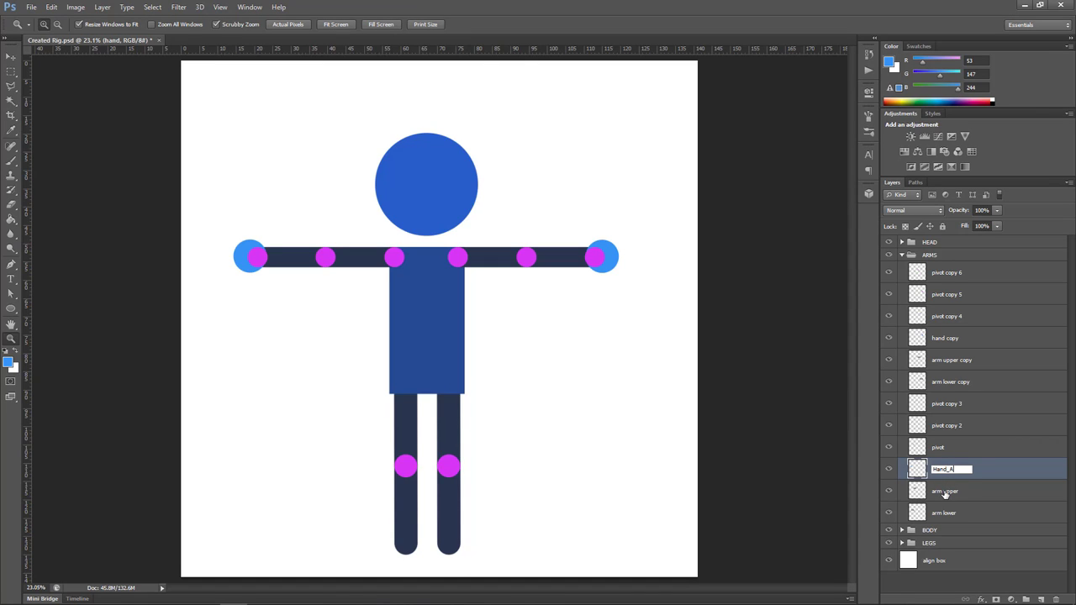
double_click(945, 491)
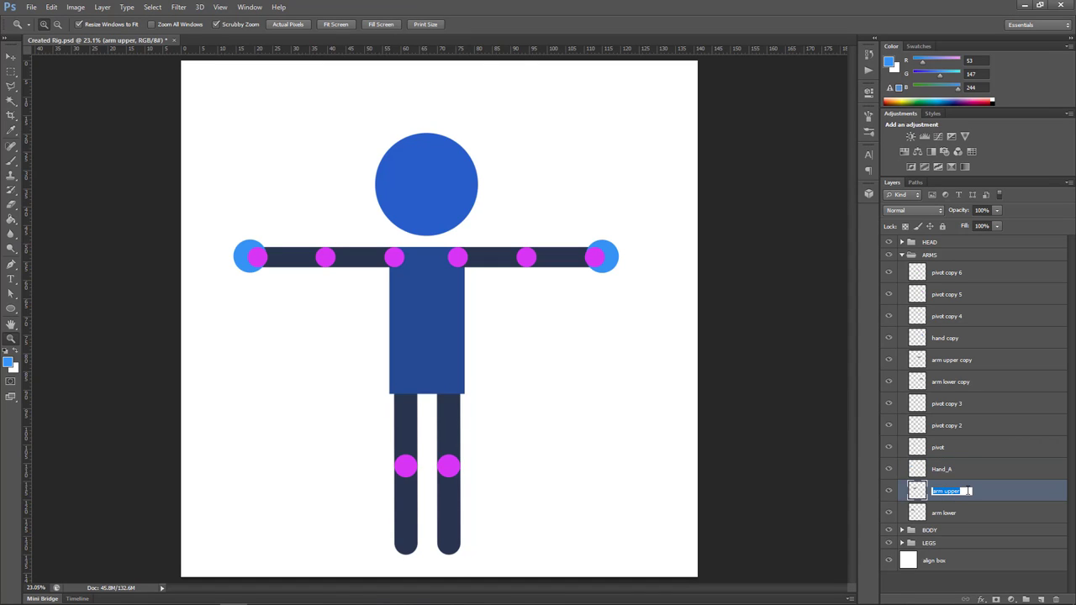
key(capslock)
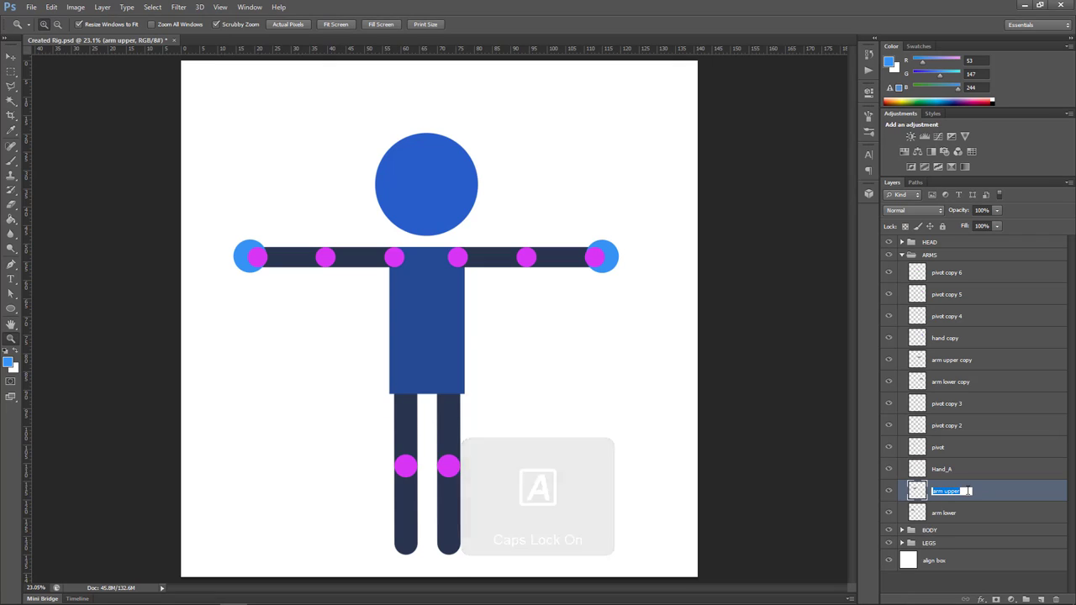
text(Arm_B_Elbow_PIVOT)
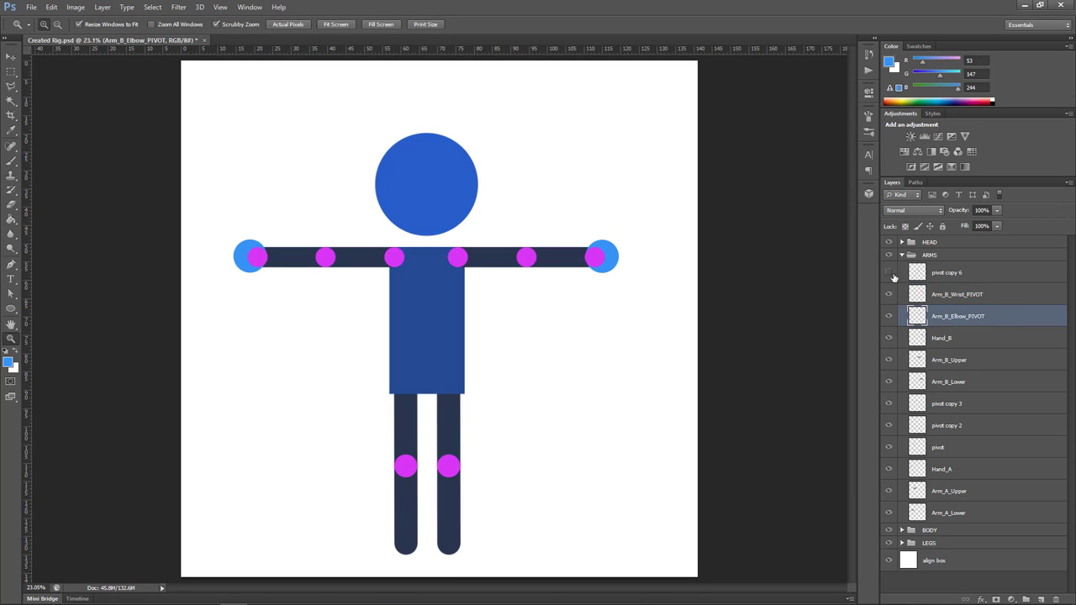
Rename the shoulder, elbow and wrist pivot layers with the PIVOT suffix
double_click(947, 272)
text(Arm_B_Shoulder_Pivot)
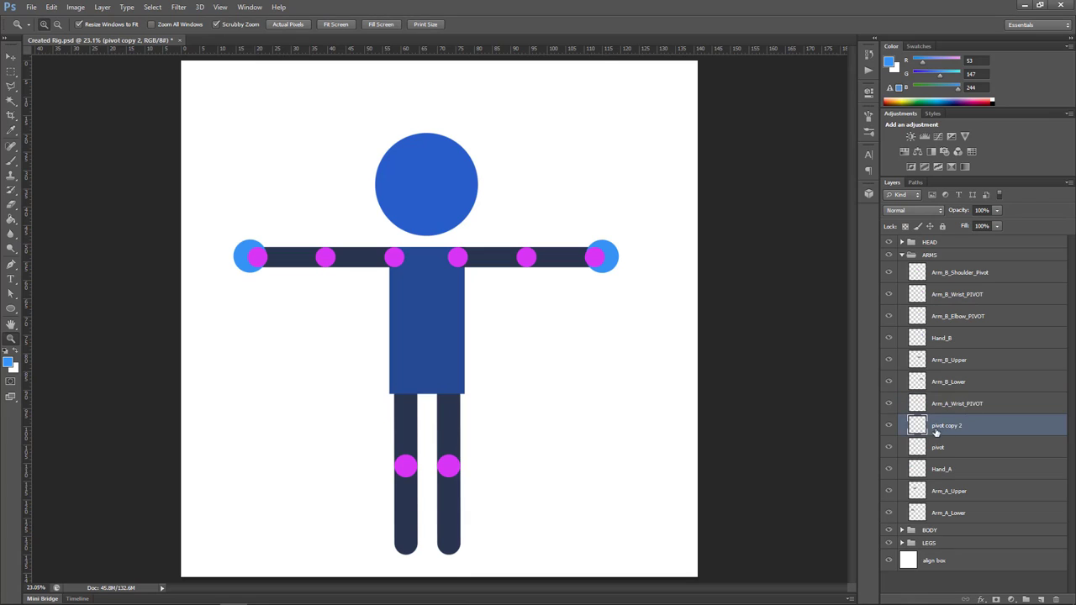
click(938, 447)
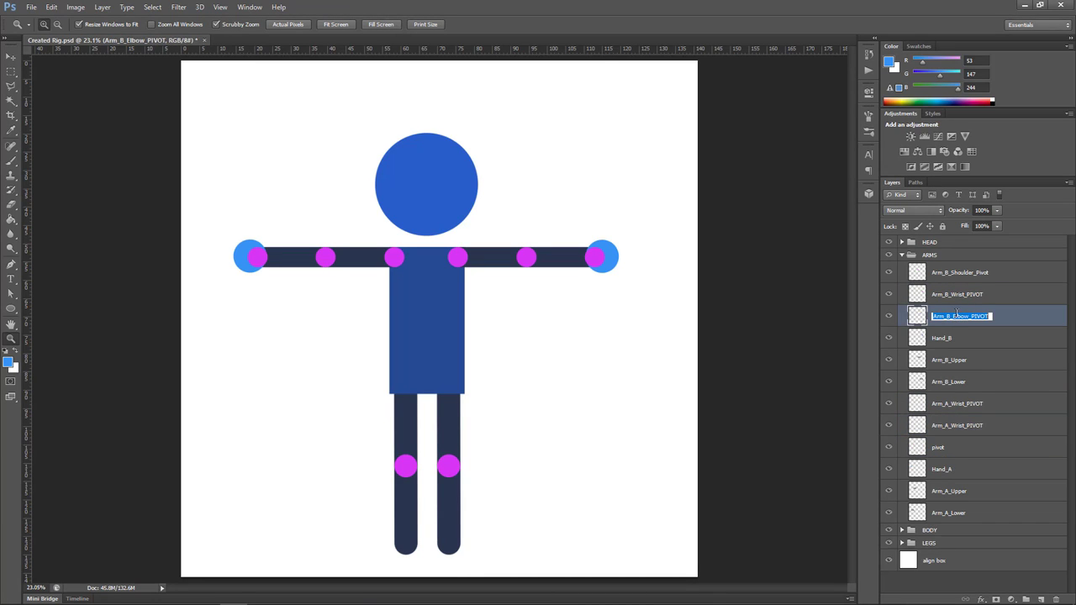
click(950, 511)
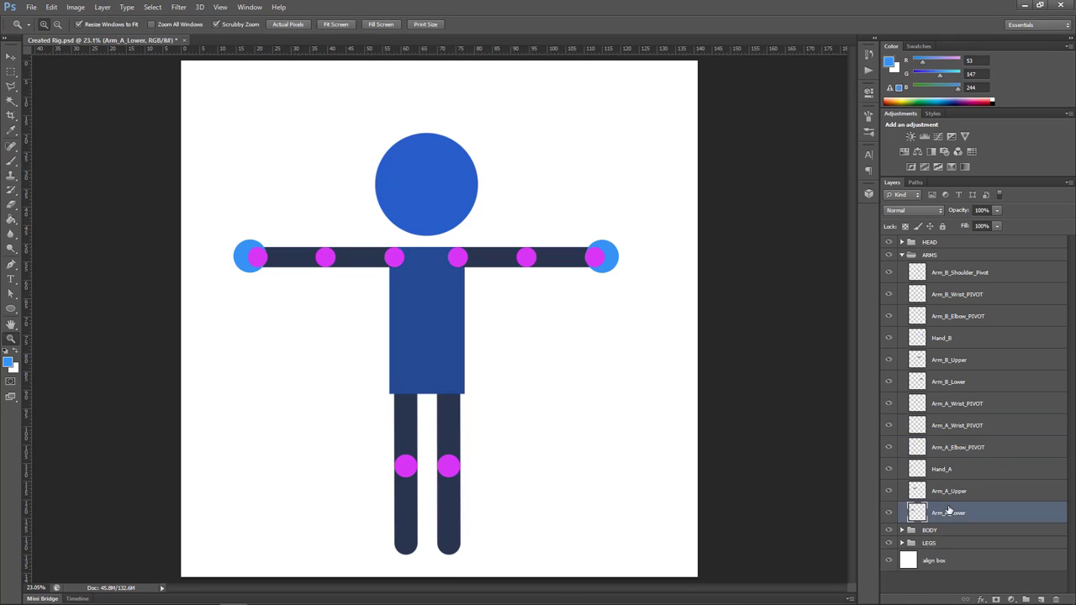
click(962, 403)
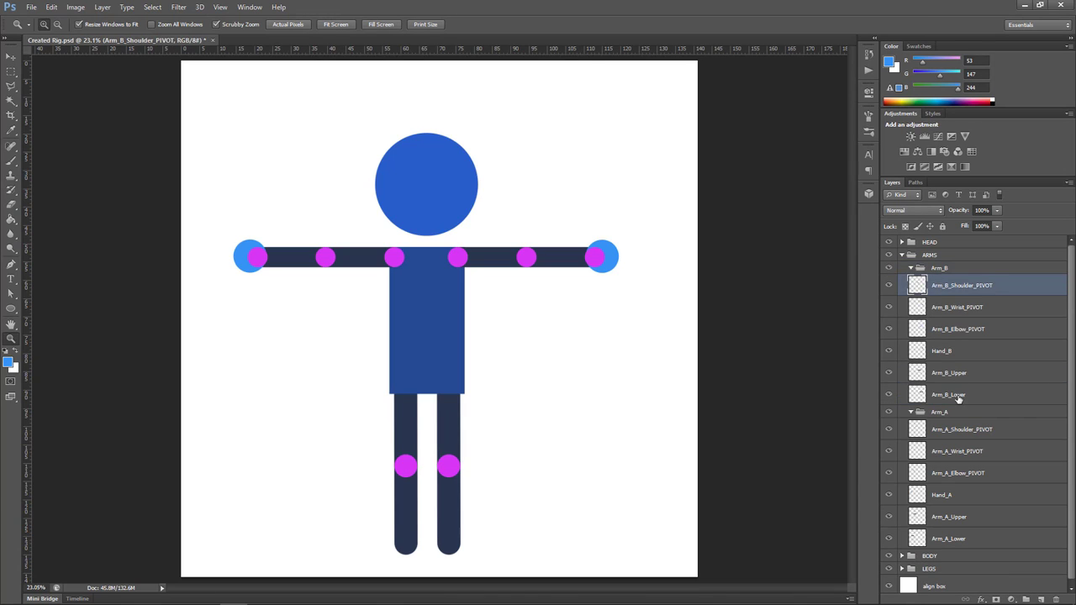
Select a layer inside the Arm_B subgroup of the ARMS group
click(967, 412)
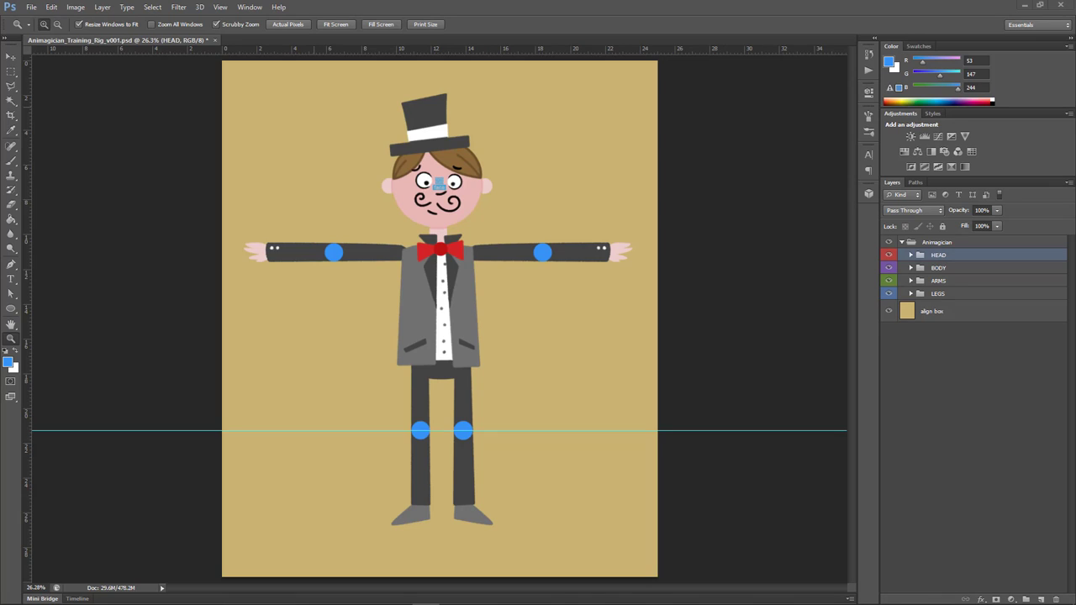
mouse_move(380, 322)
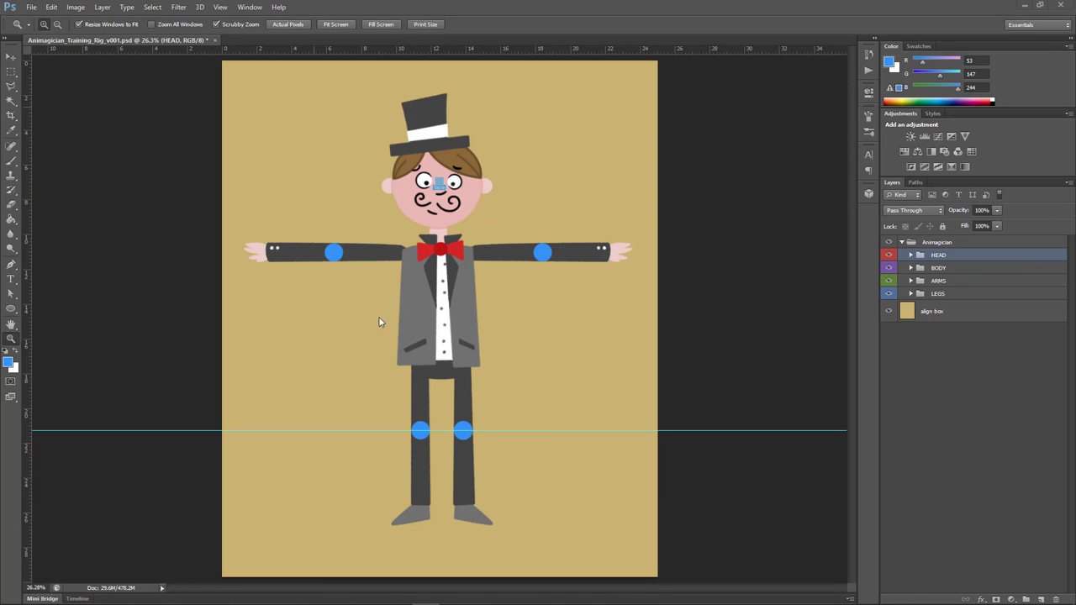
mouse_move(548, 328)
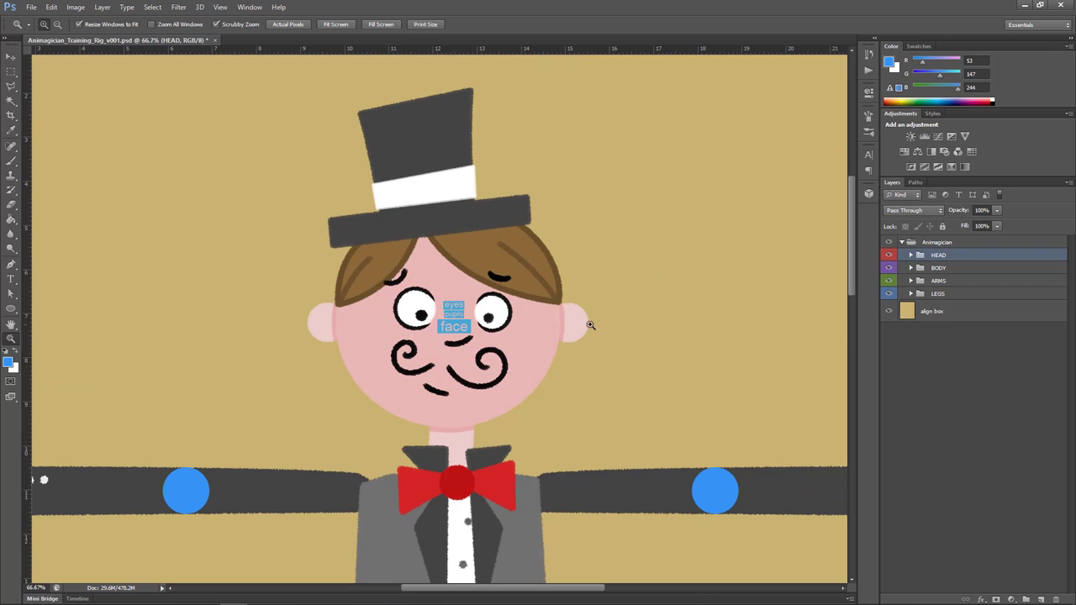
Expand the HEAD group and peek inside Face_CONTROLLERS before folding it away
click(911, 256)
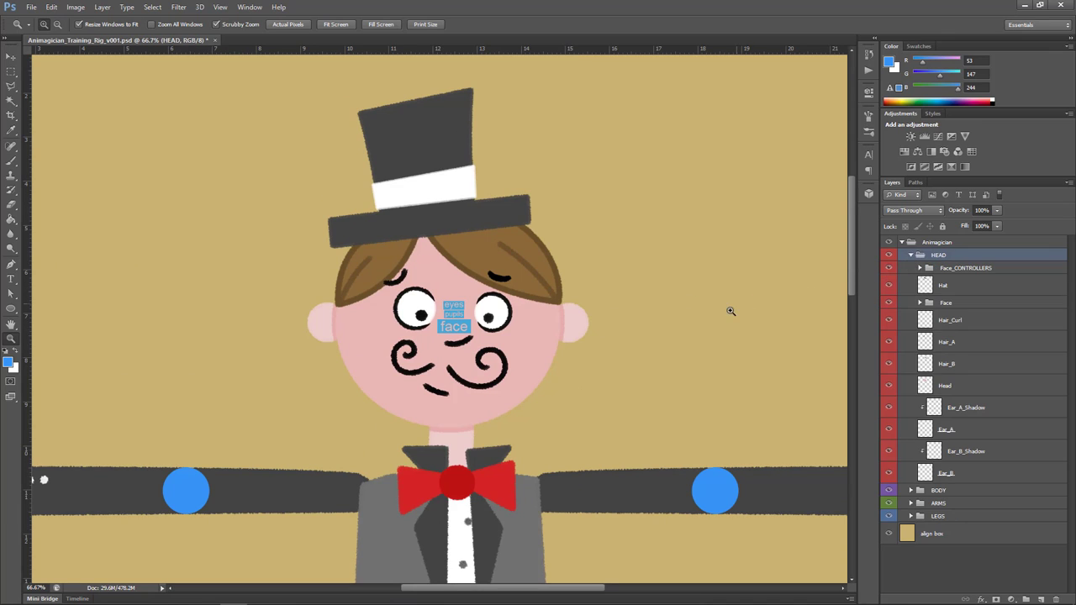
mouse_move(481, 299)
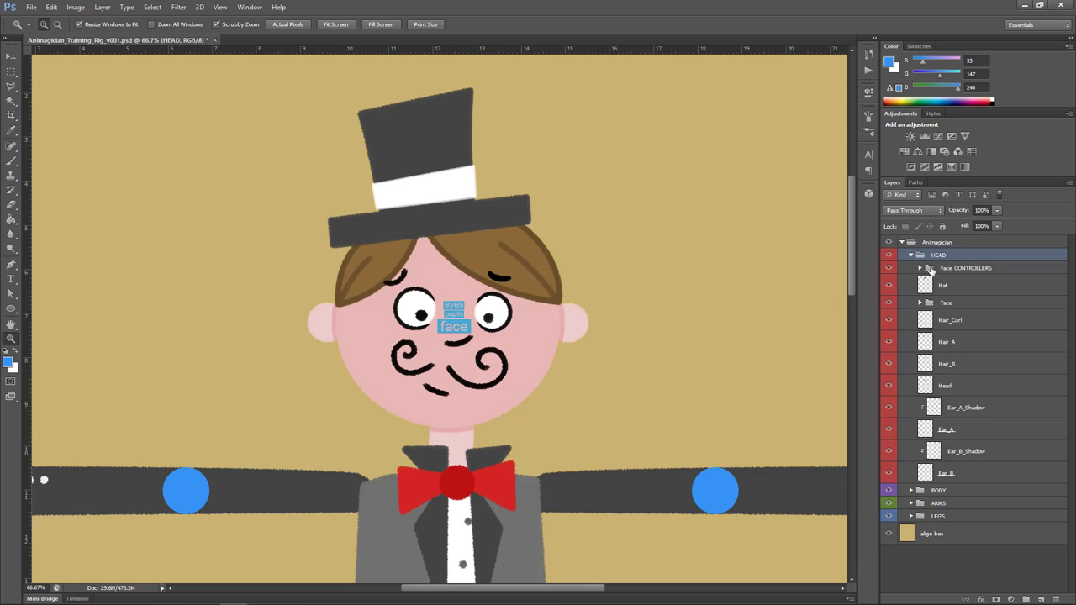
click(920, 267)
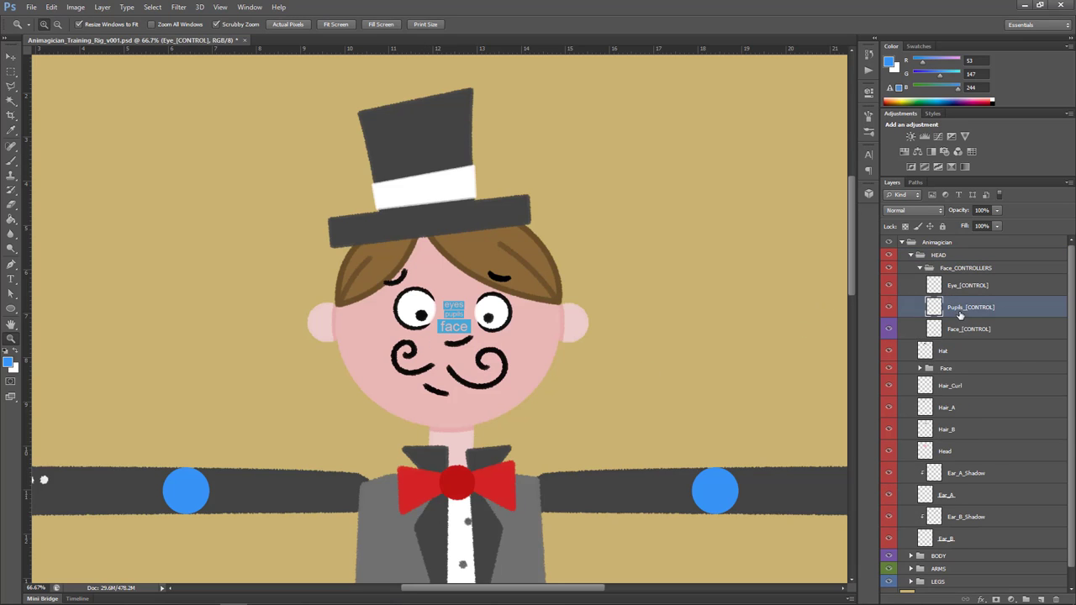
click(920, 267)
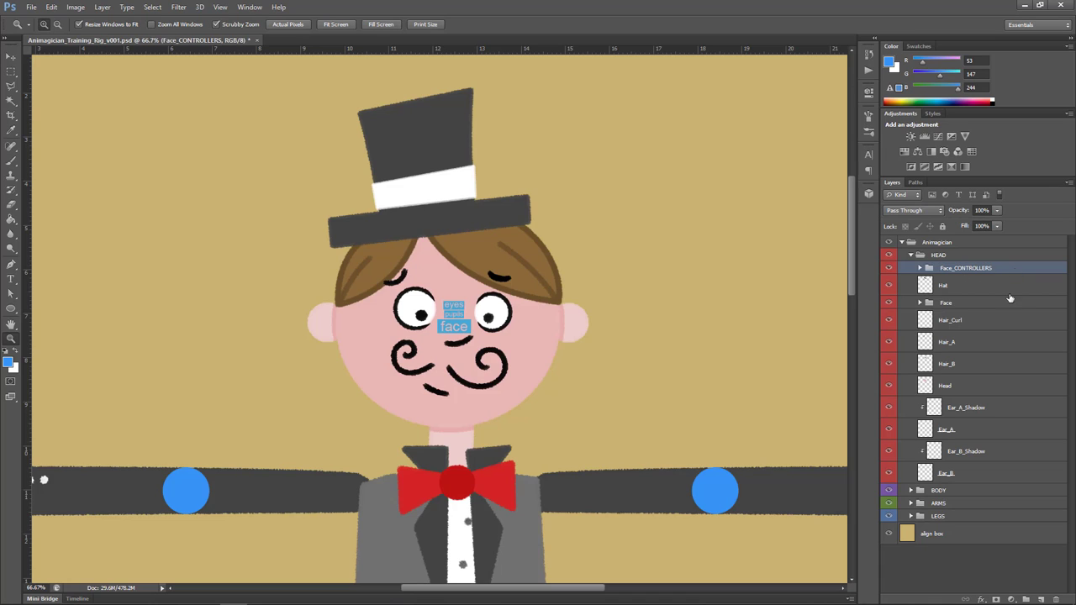
mouse_move(411, 292)
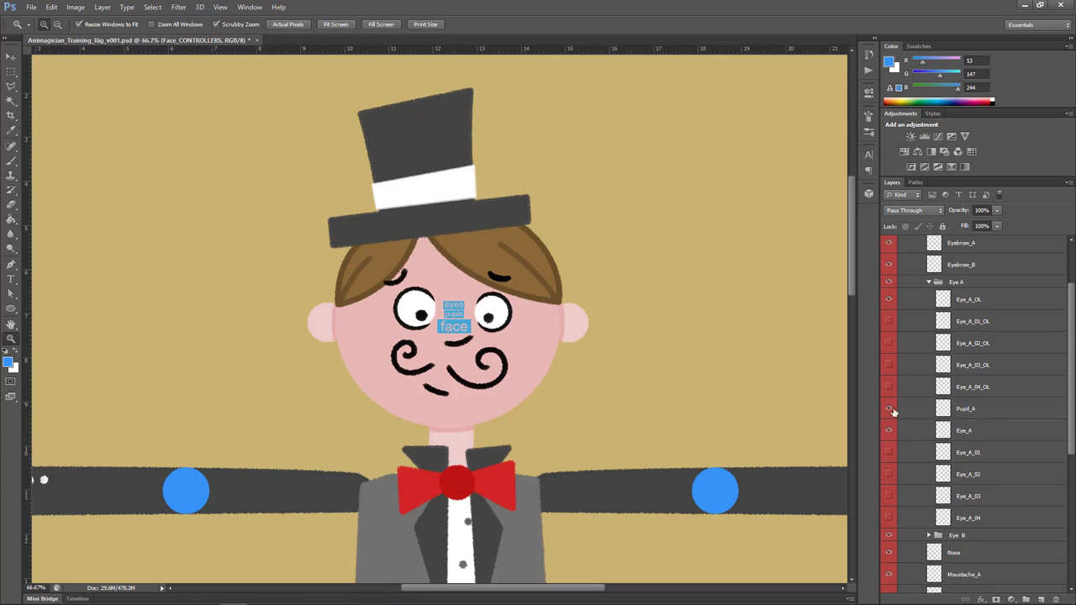
Reach the Eye A folder and select the Pupil_A layer
click(888, 408)
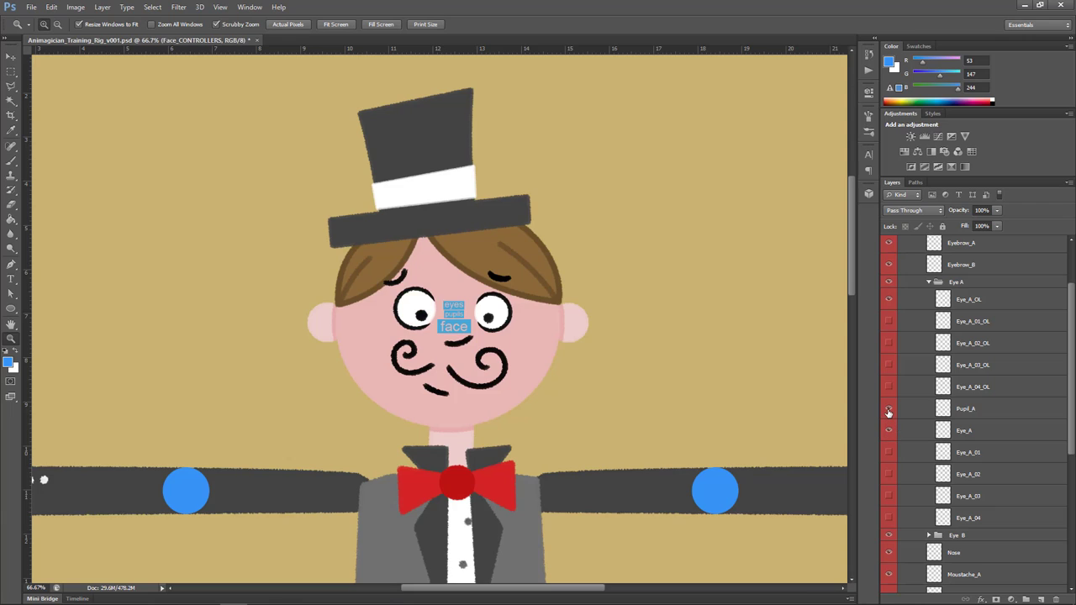
click(966, 408)
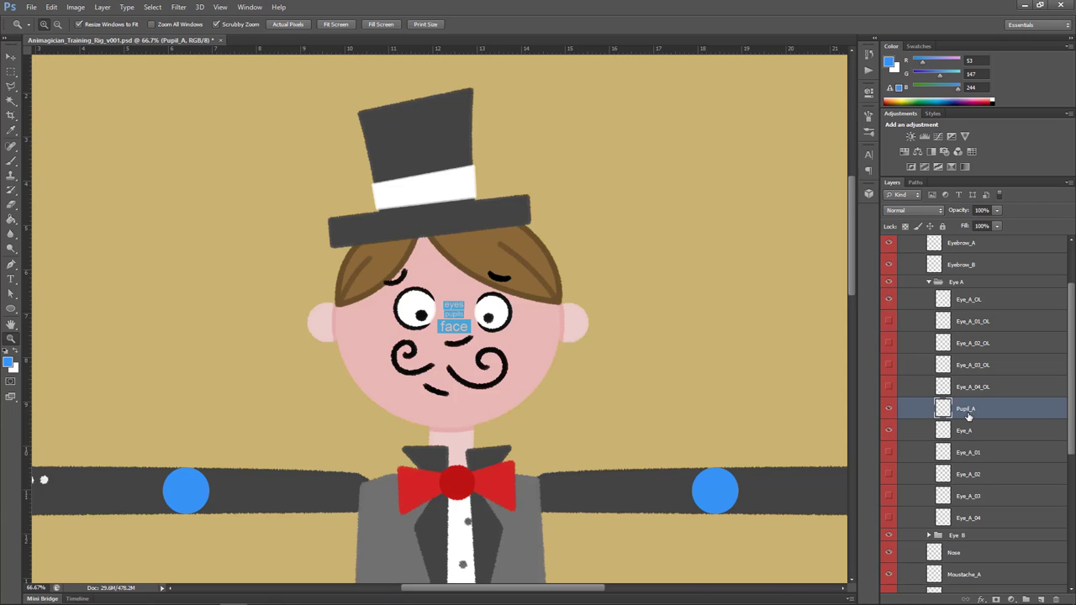
click(955, 283)
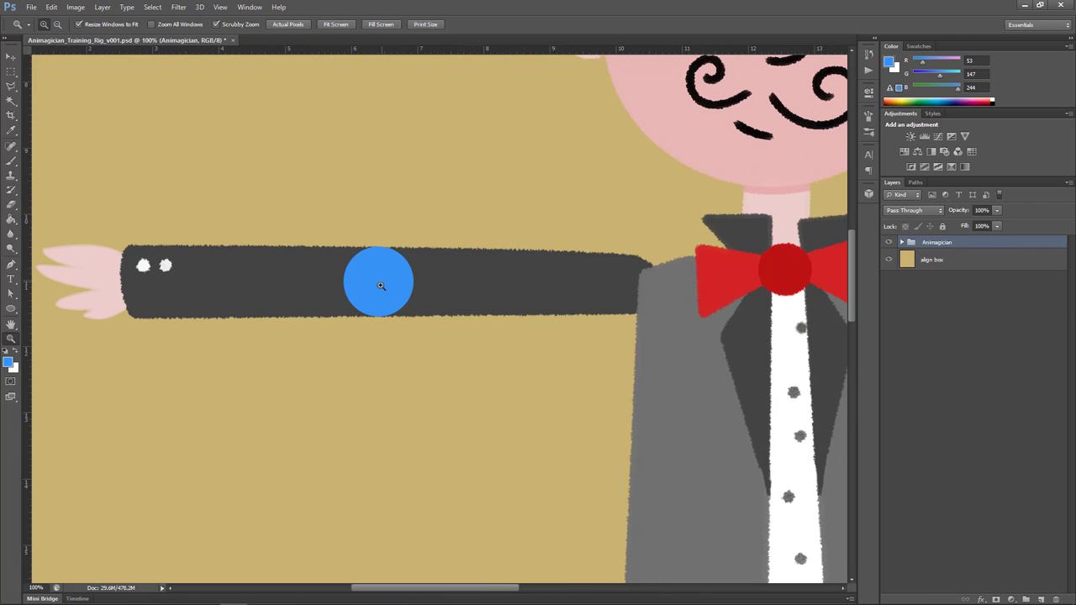
Zoom in on the arm's Hand_A_SHAPES, then fit the whole document on screen
click(902, 242)
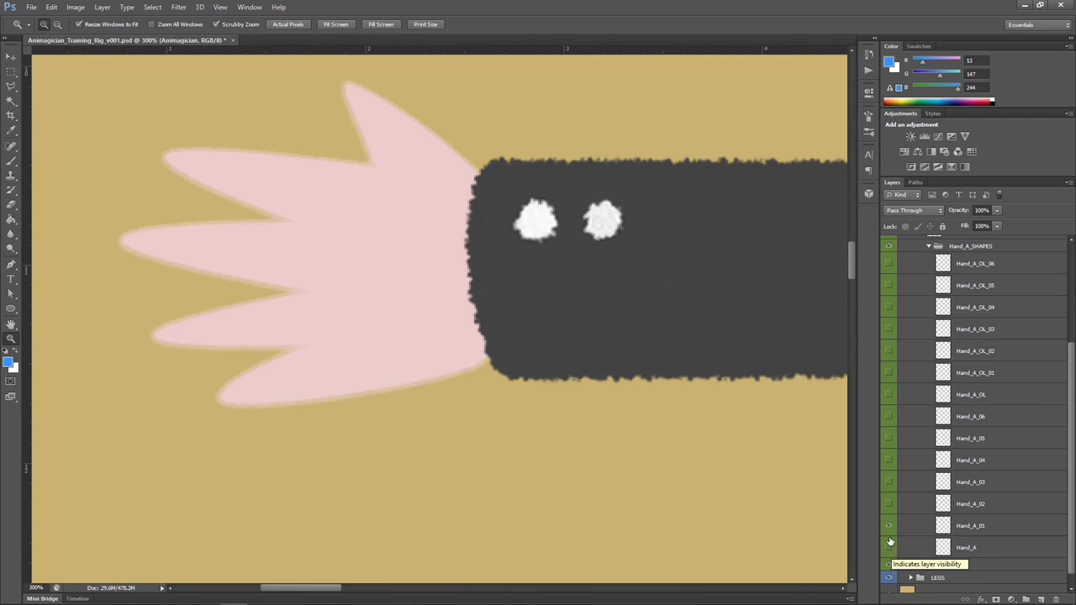
right_click(581, 340)
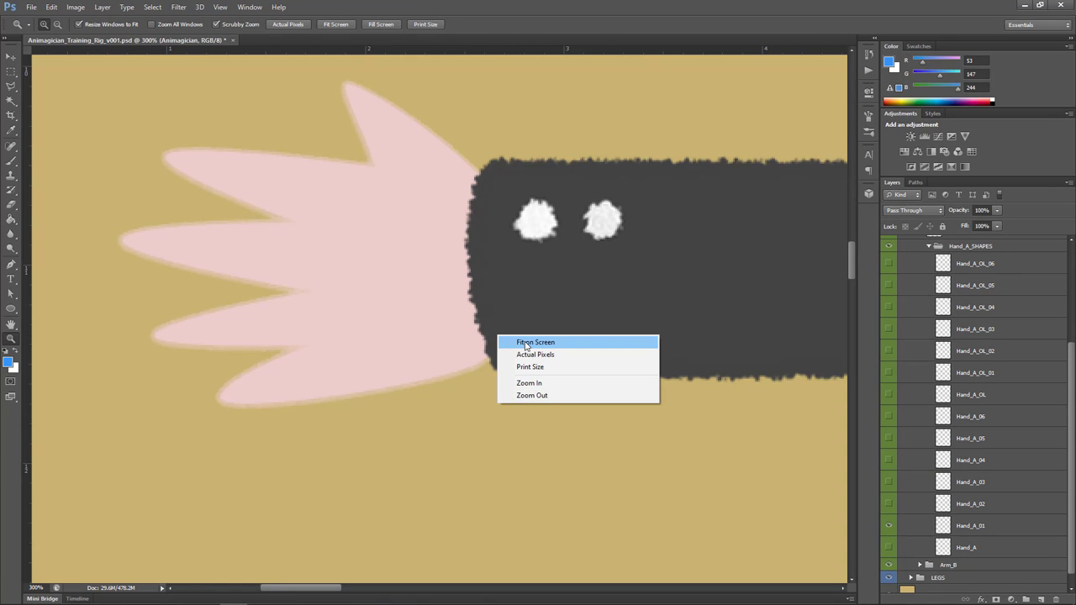
click(535, 343)
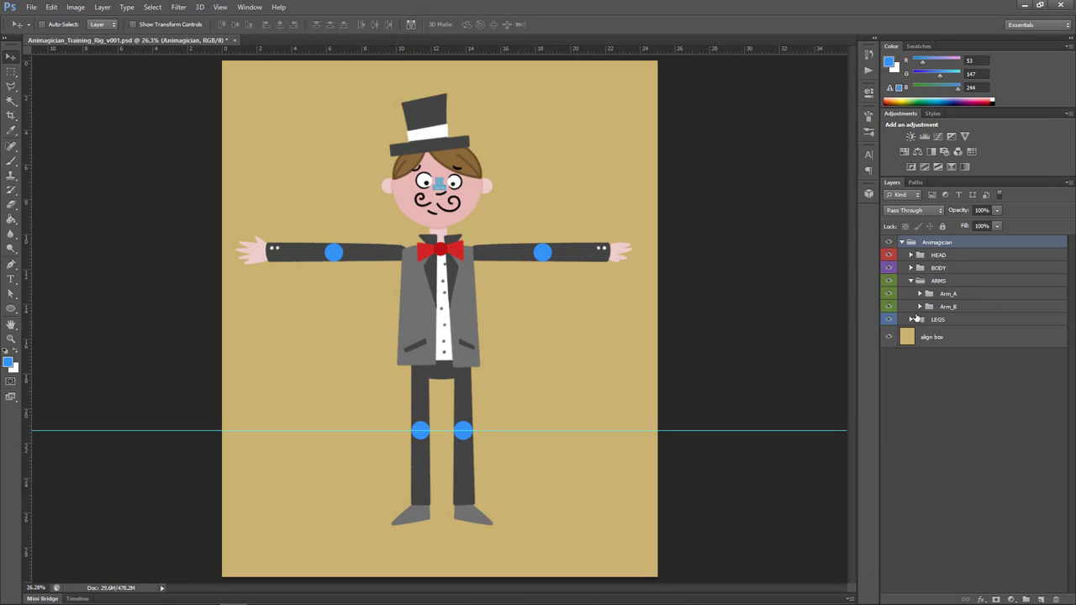
Expand HEAD and BODY, inspect the Body and Body_SQ layers, then collapse BODY
click(911, 256)
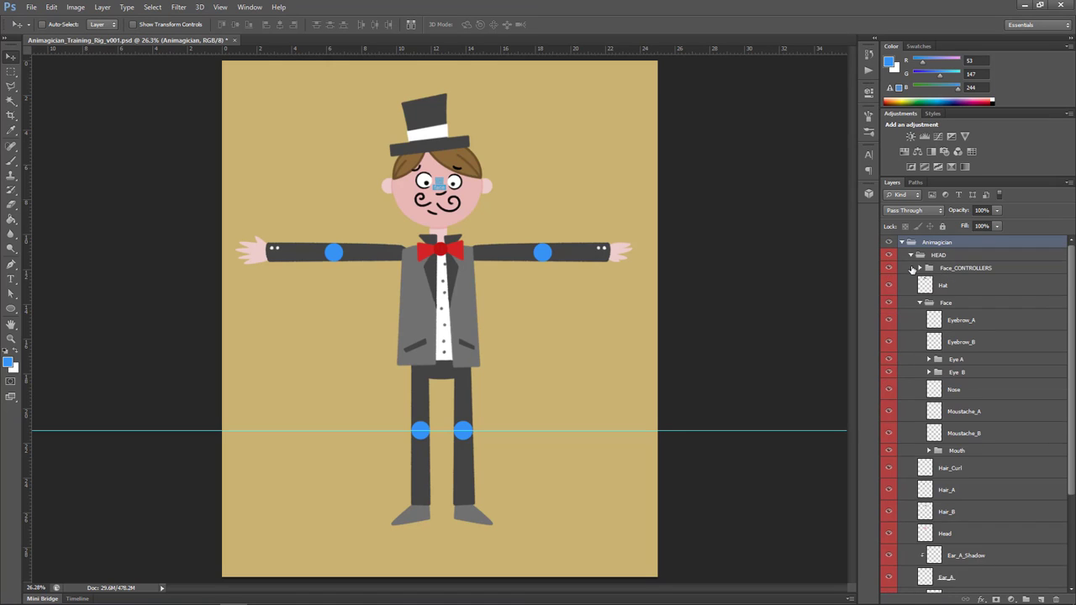
click(911, 255)
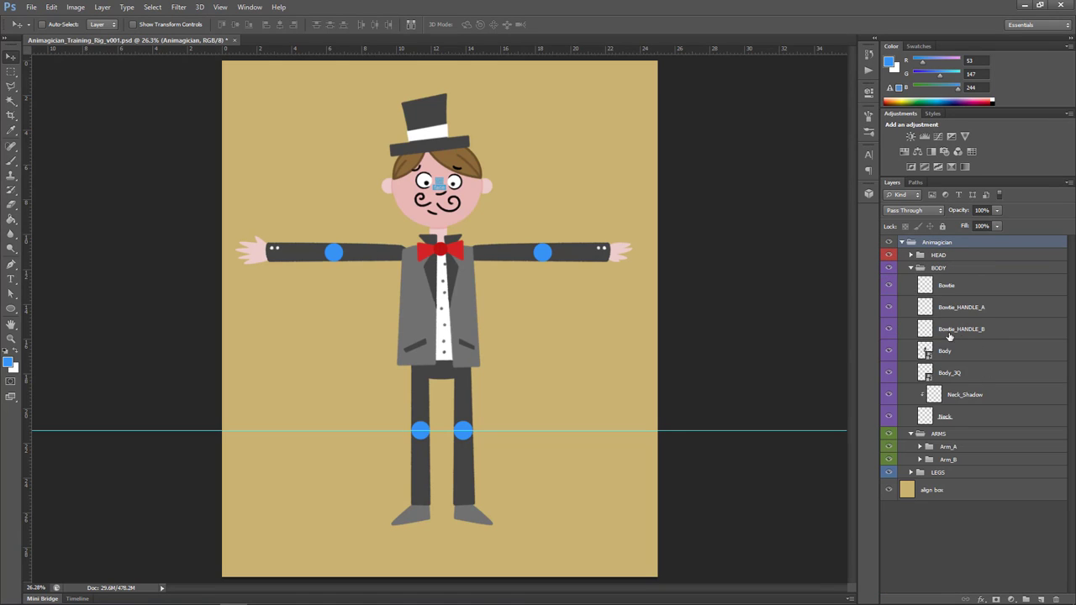
mouse_move(949, 351)
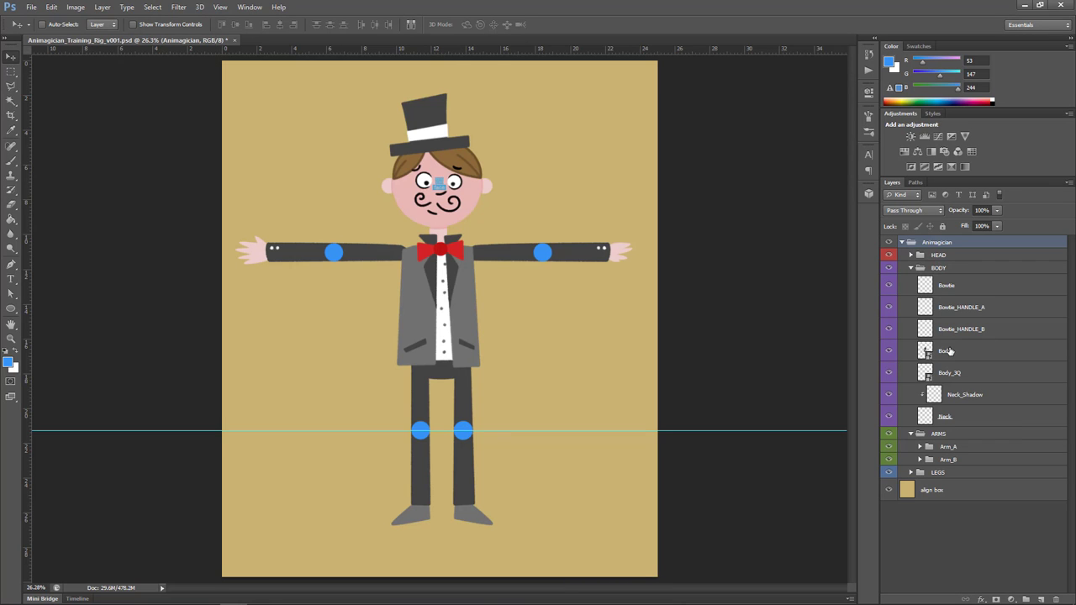
click(945, 351)
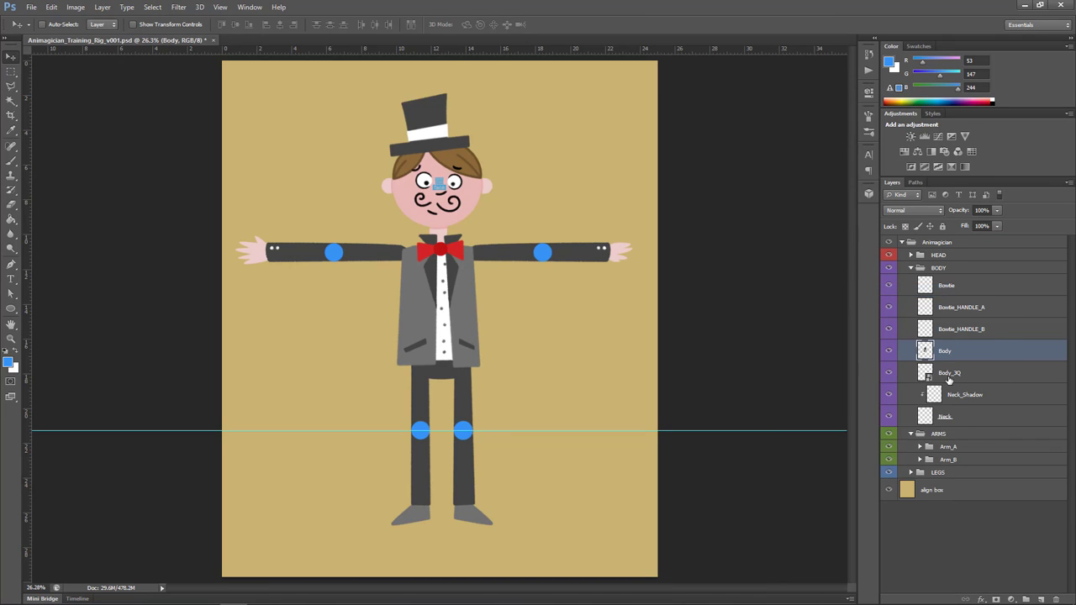
click(948, 373)
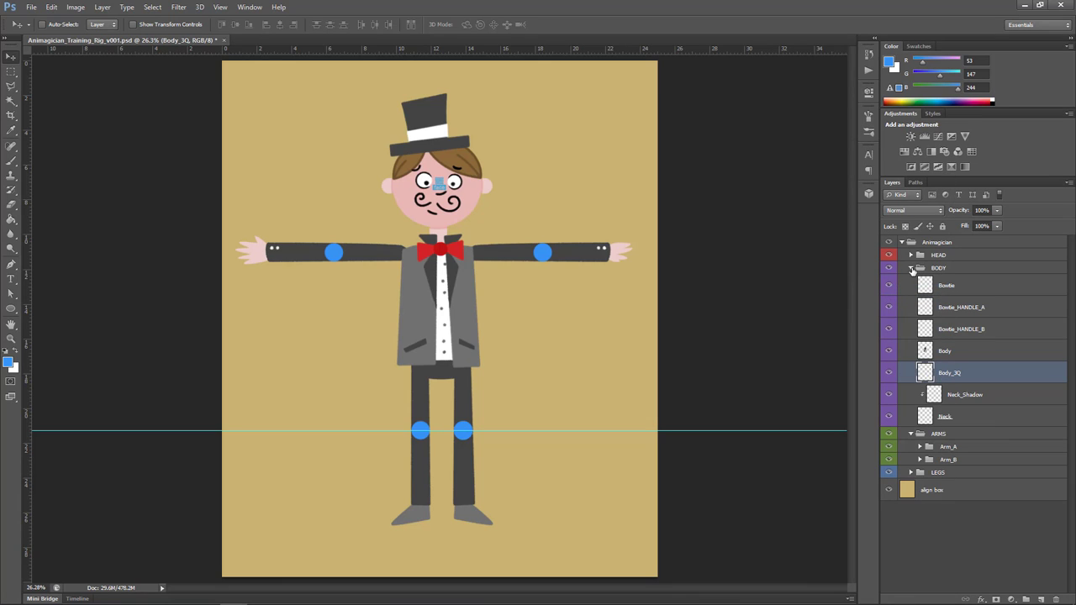
click(911, 267)
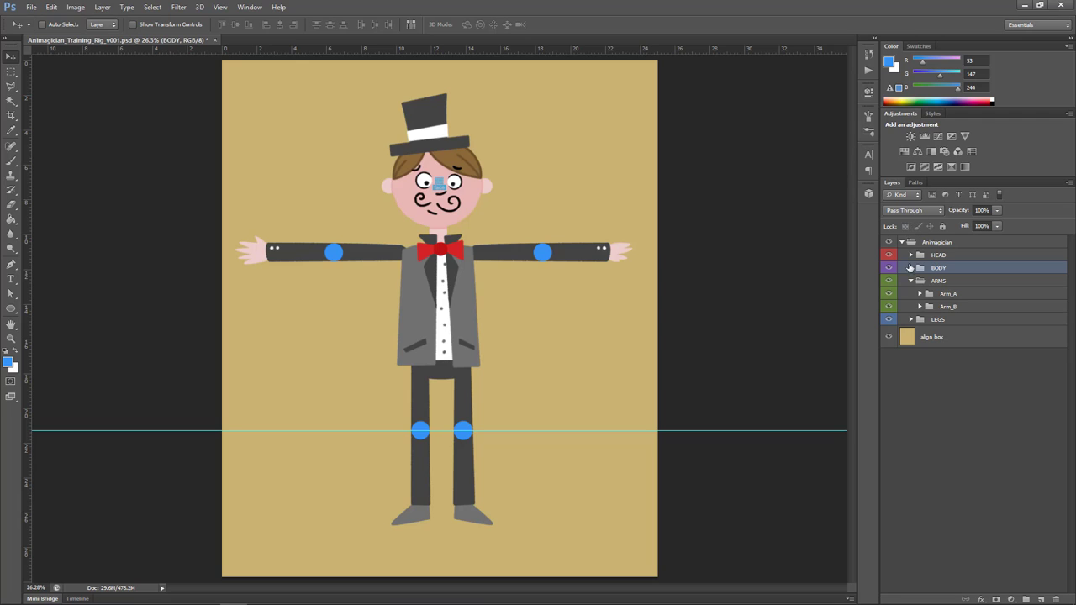
Expand LEGS and its Leg_A subfolder to check Leg_A_Upper, then collapse LEGS
click(910, 293)
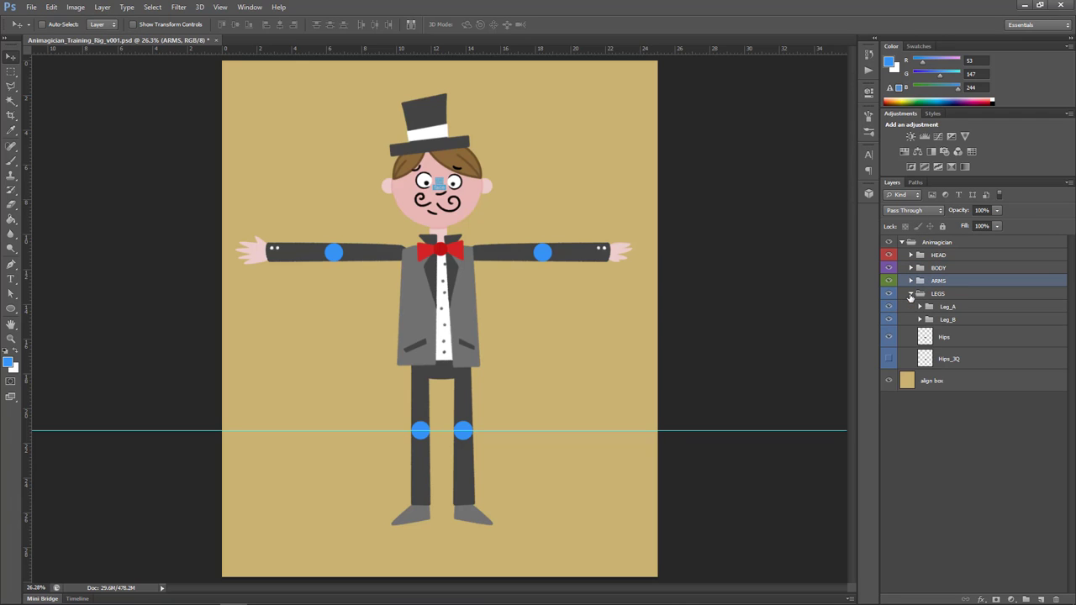
click(920, 306)
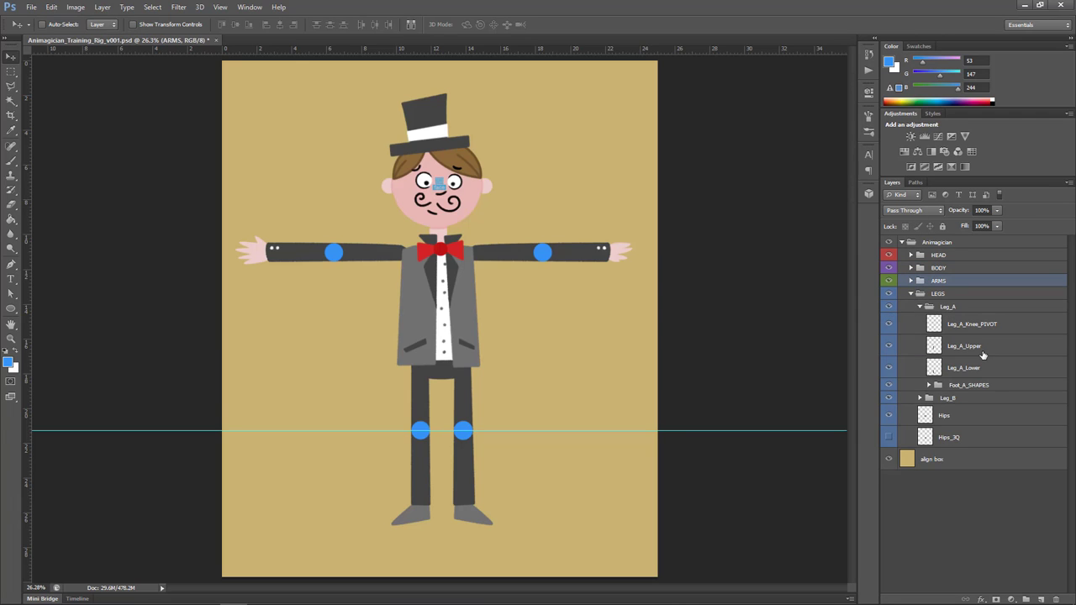
click(965, 346)
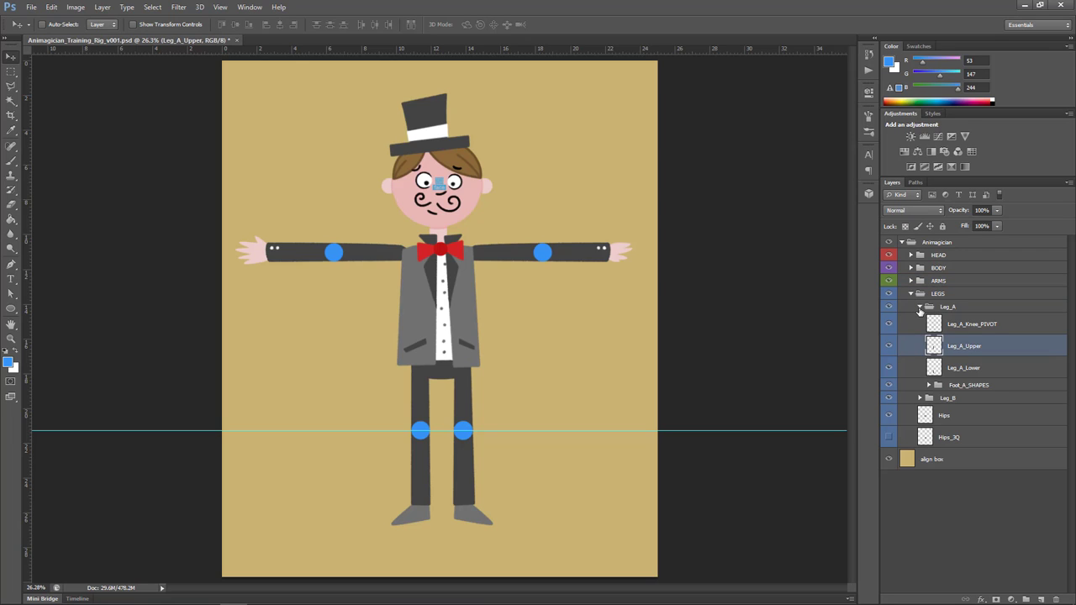
click(912, 293)
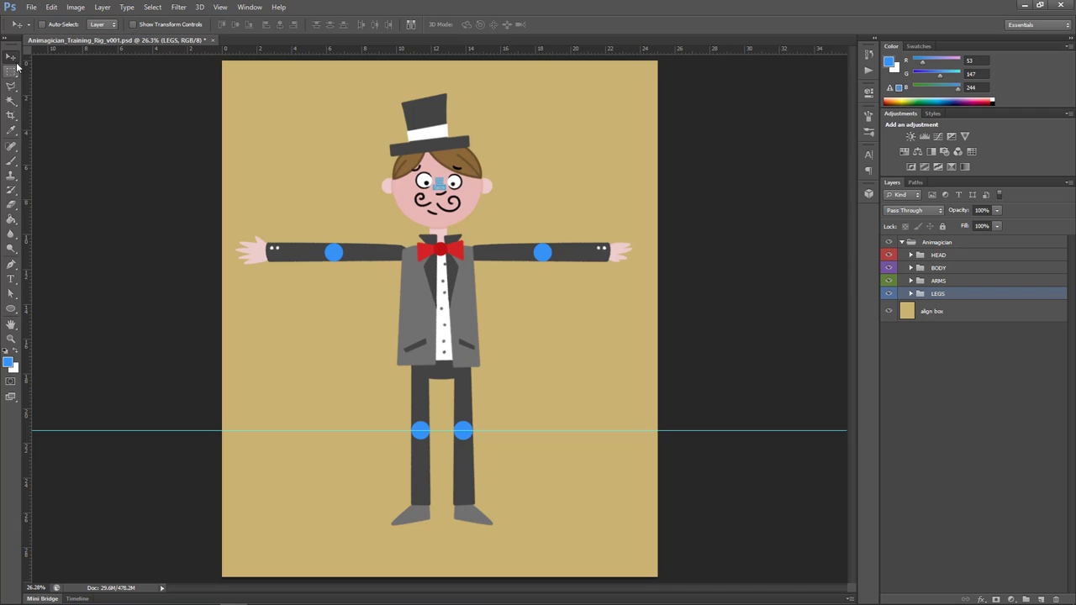
Save the rigged character document via File > Save
click(30, 7)
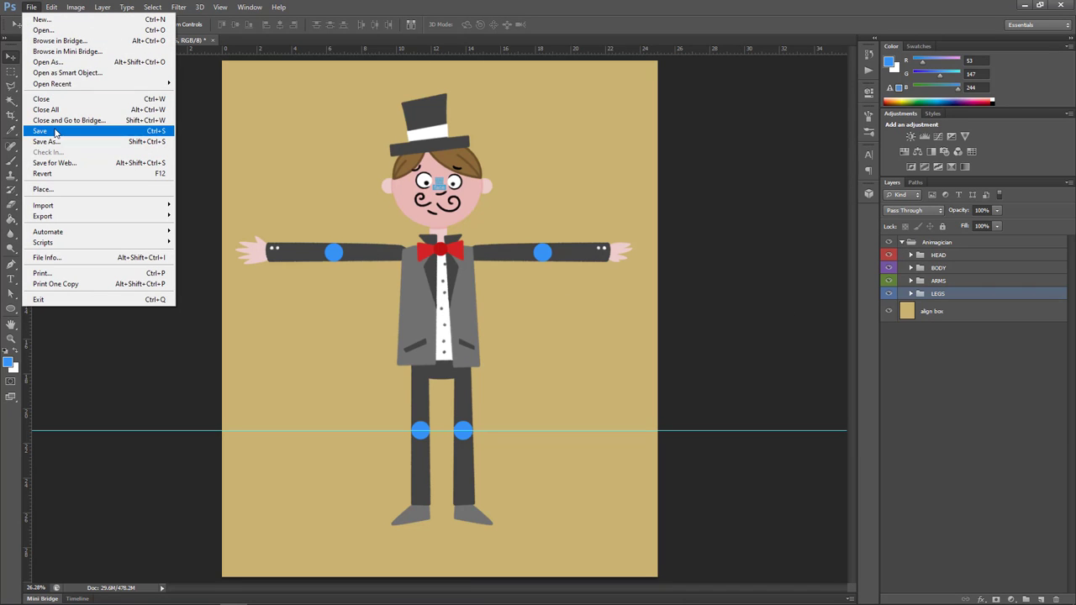
click(41, 131)
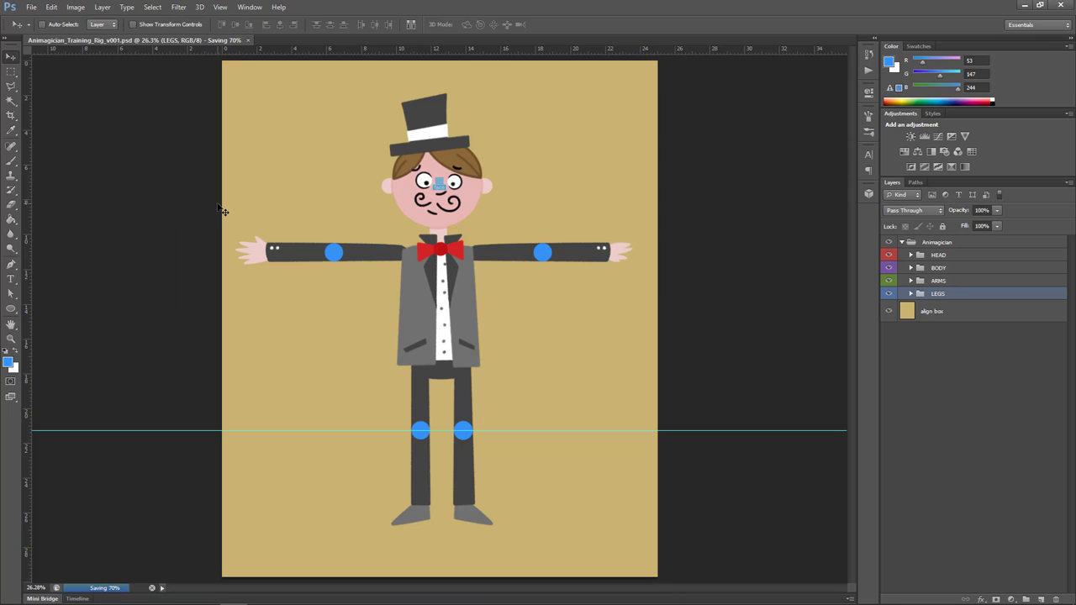